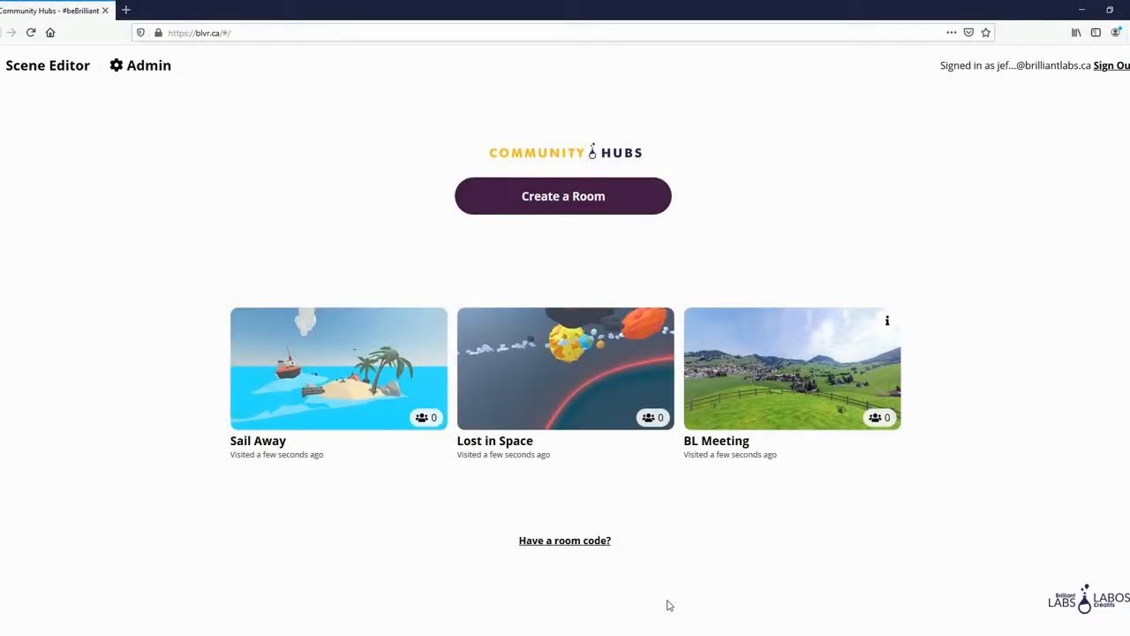
mouse_move(583, 603)
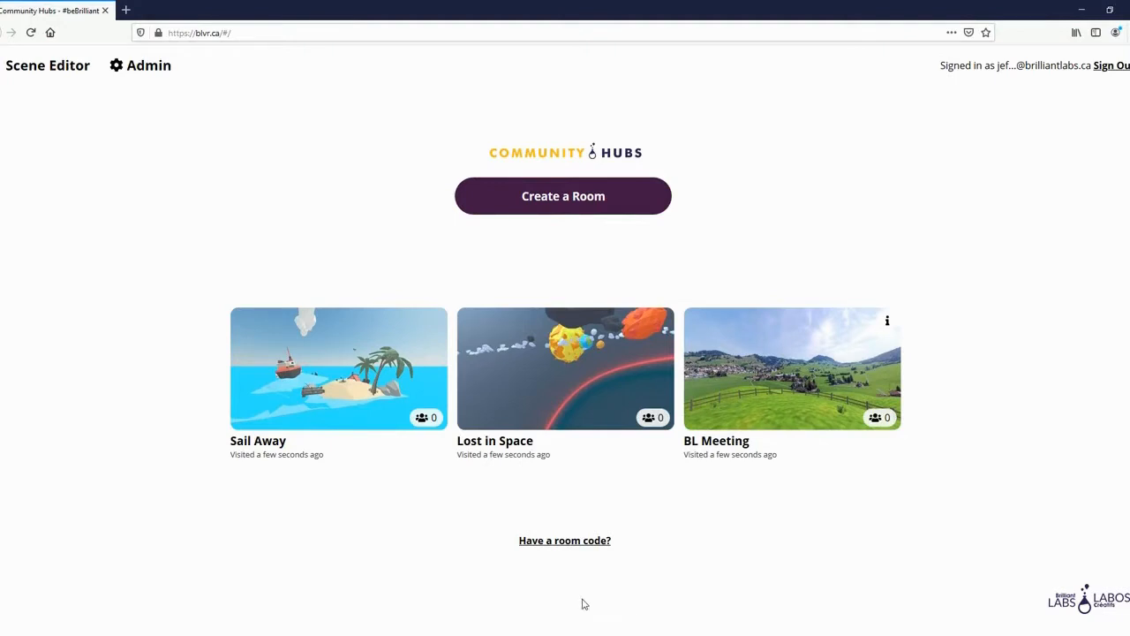
mouse_move(327, 430)
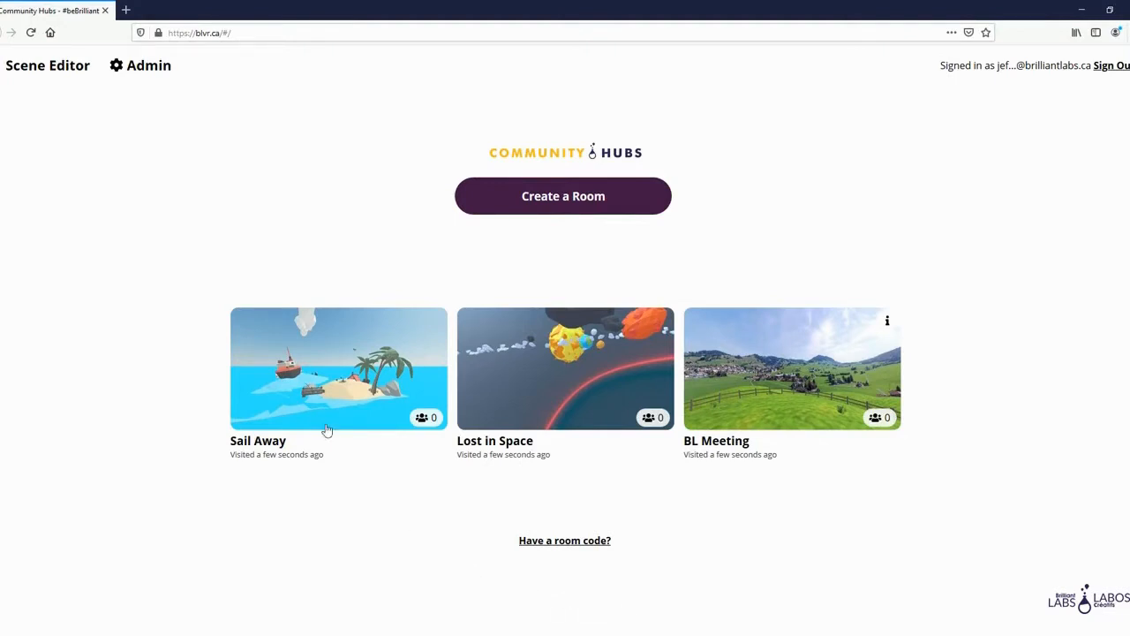
mouse_move(155, 175)
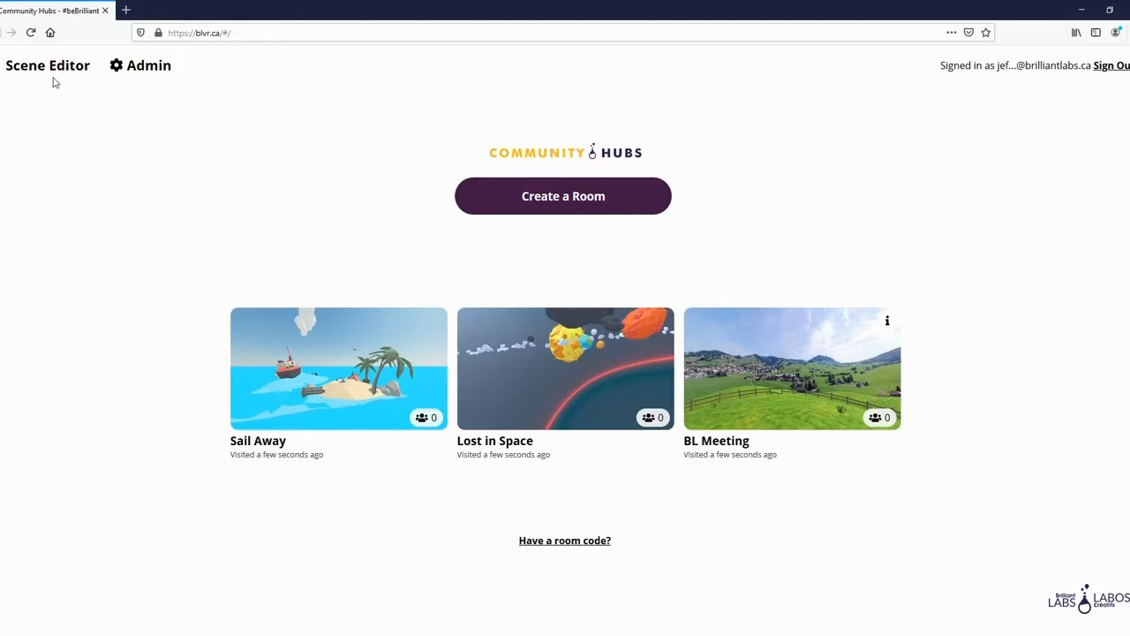
mouse_move(48, 65)
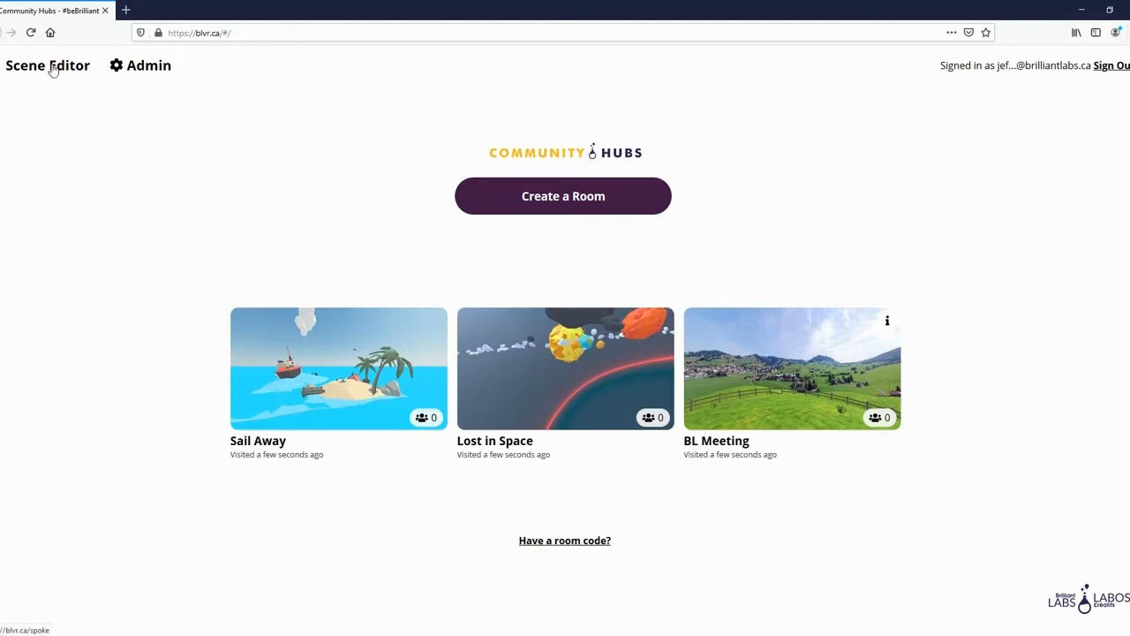
Create a new empty Spoke project showing the default crater terrain scene.
click(48, 64)
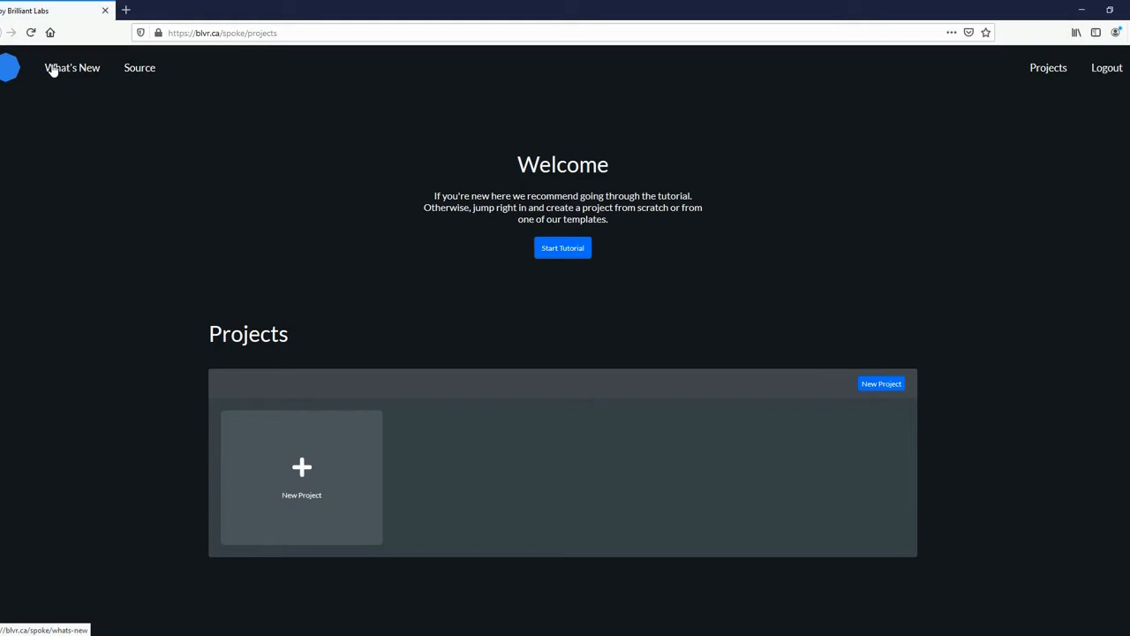
mouse_move(301, 457)
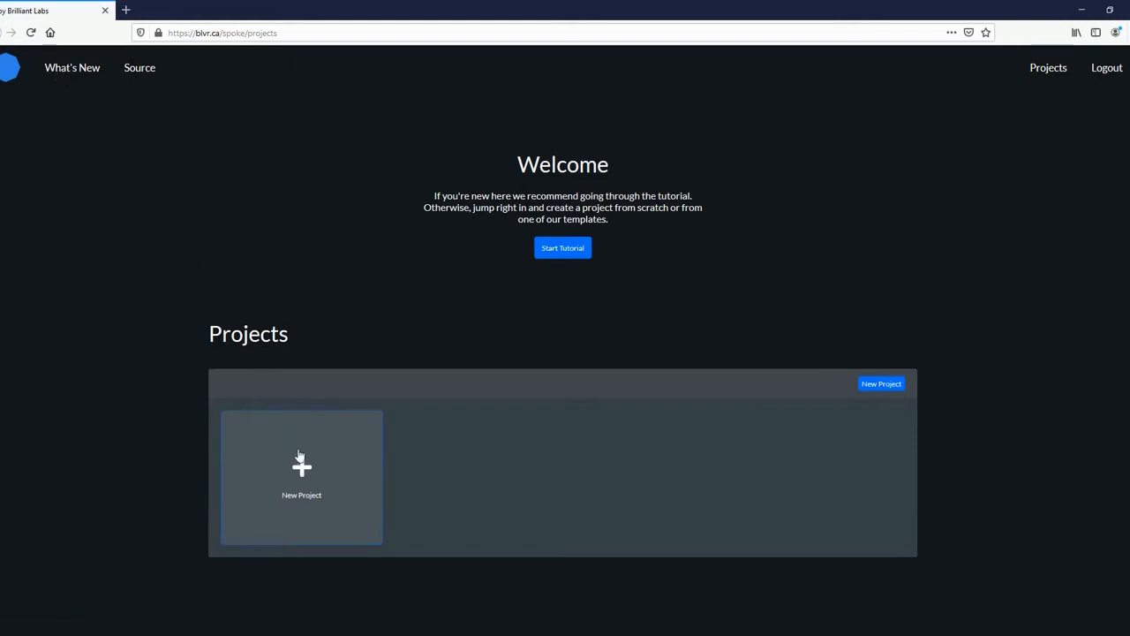
click(301, 477)
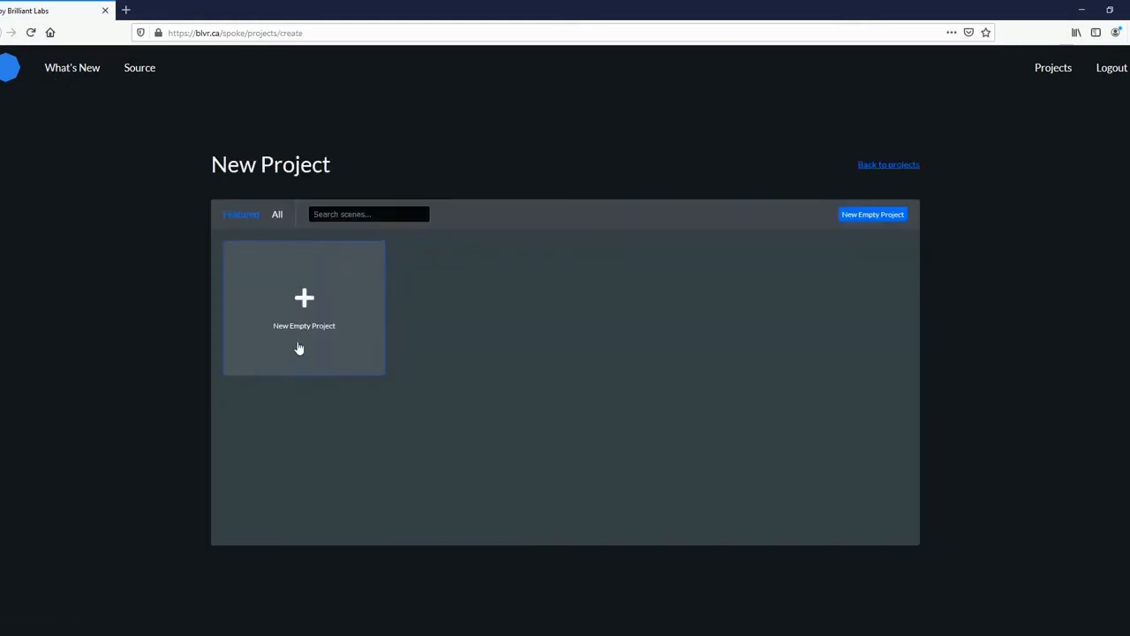
click(303, 308)
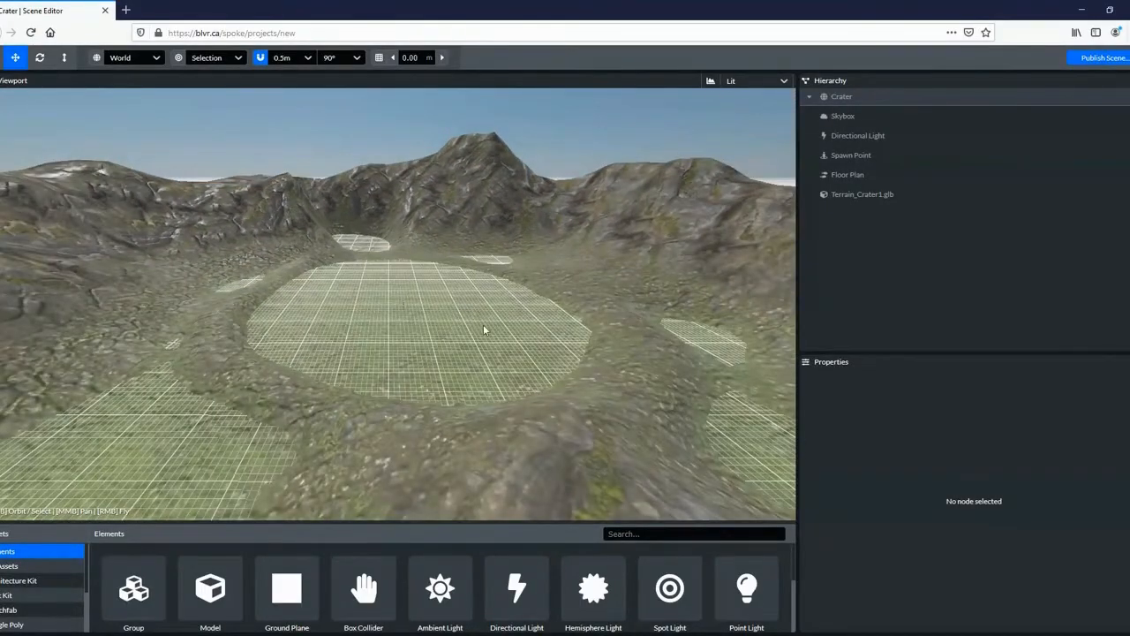
Select the Terrain_Crater1.glb crater terrain model in the hierarchy.
click(862, 193)
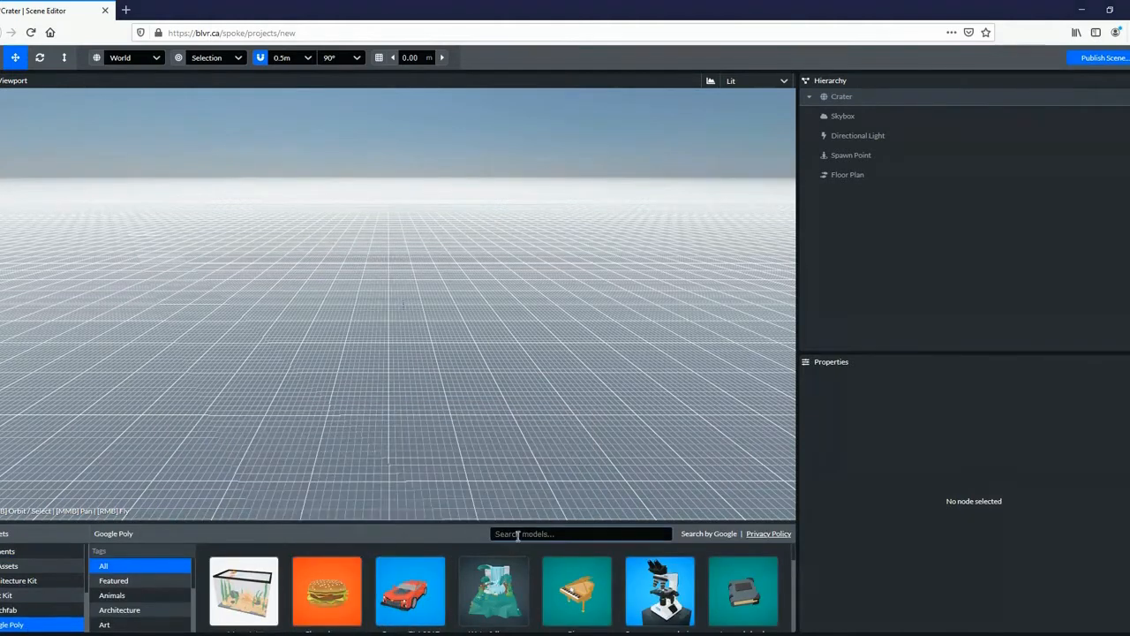
Search Google Poly for 'forest', place the Trees model and scale it to 0.145.
text(forest)
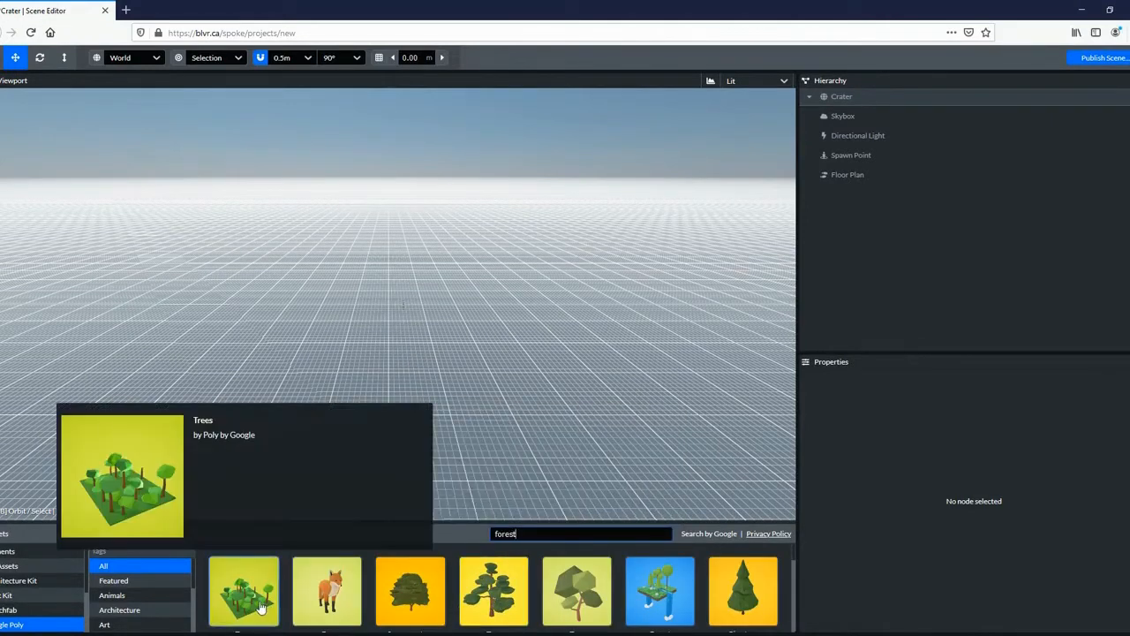
click(243, 589)
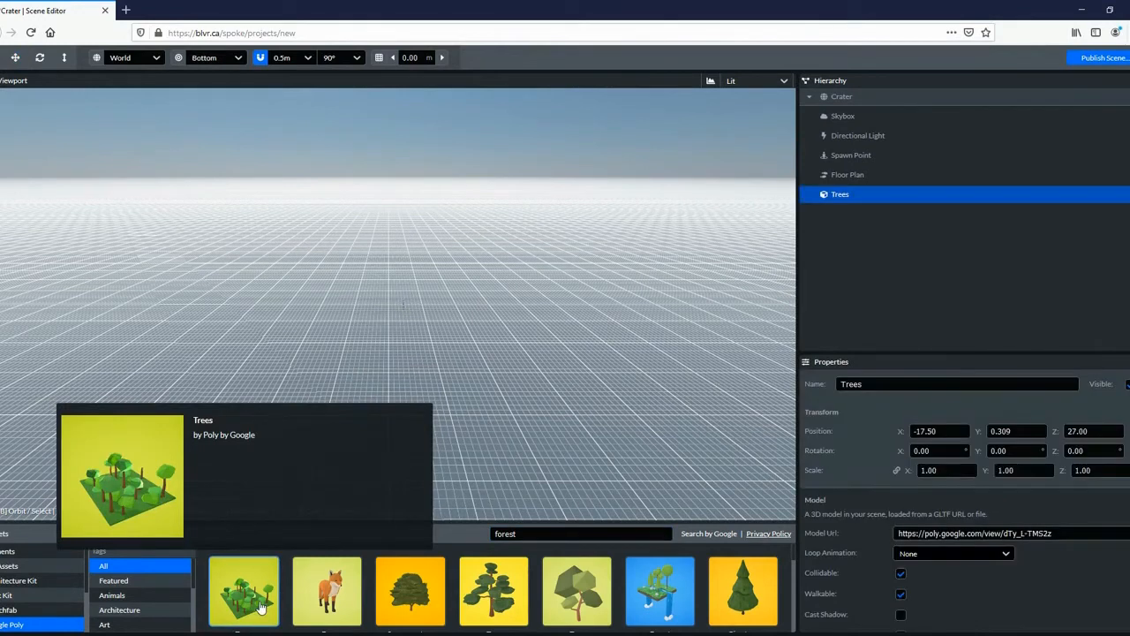
click(243, 590)
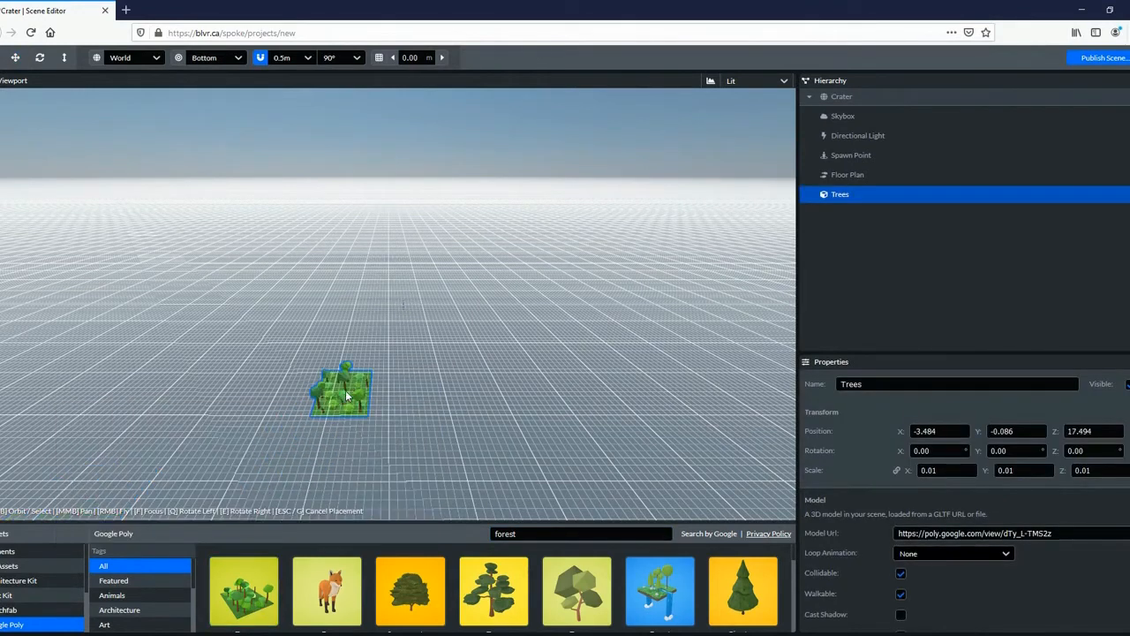
click(15, 57)
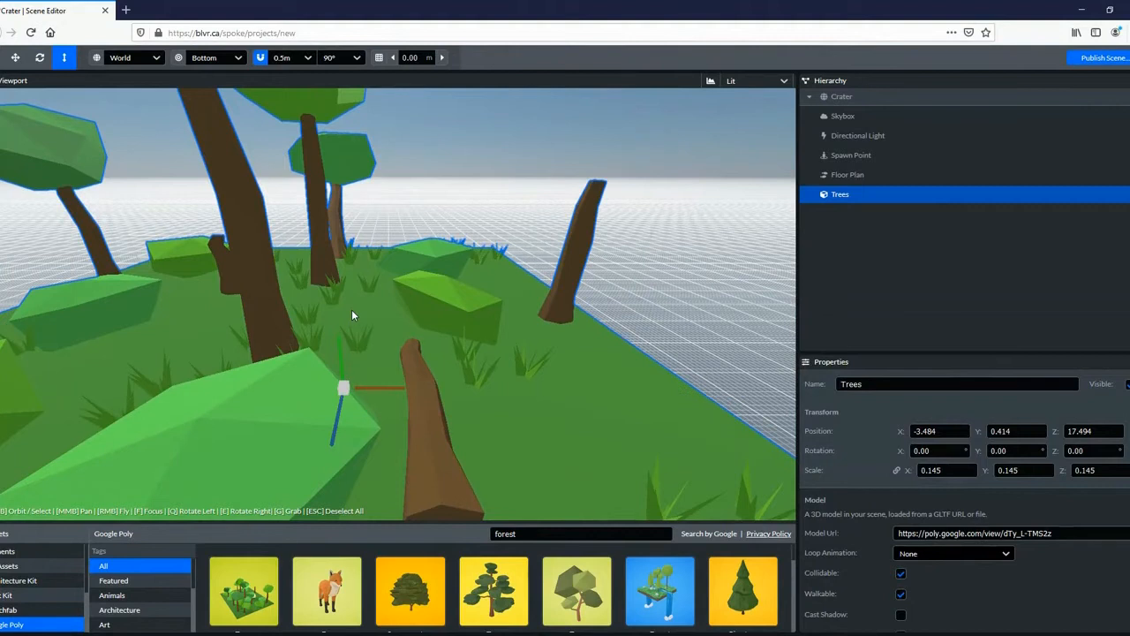
mouse_move(693, 372)
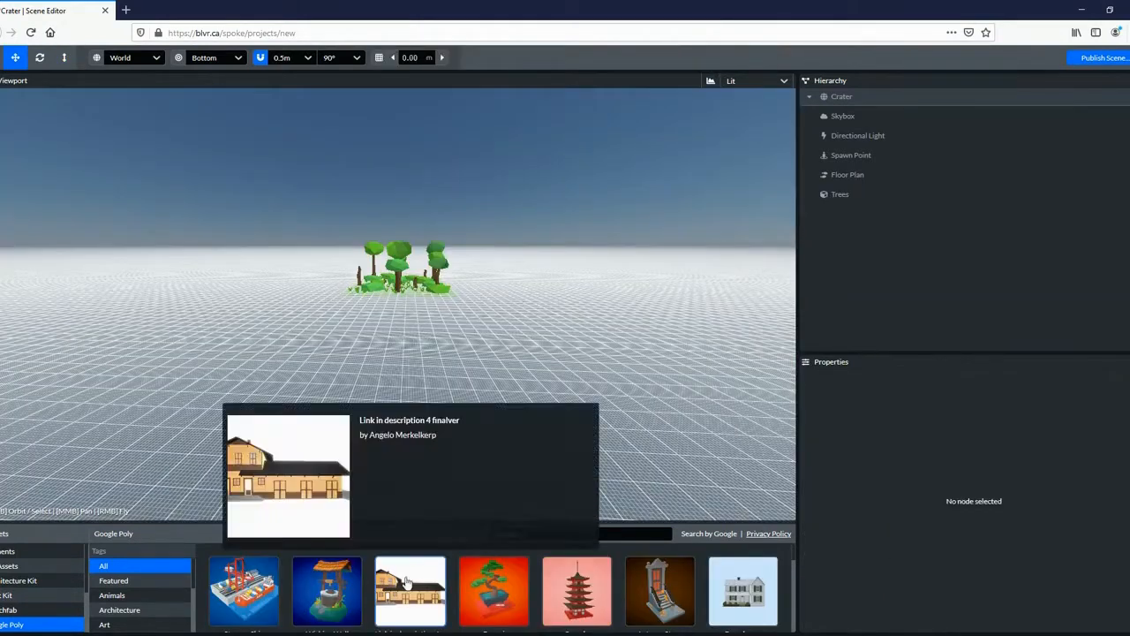
Add the low-poly house model, scaled 11.02, and move it beside the trees patch.
click(410, 590)
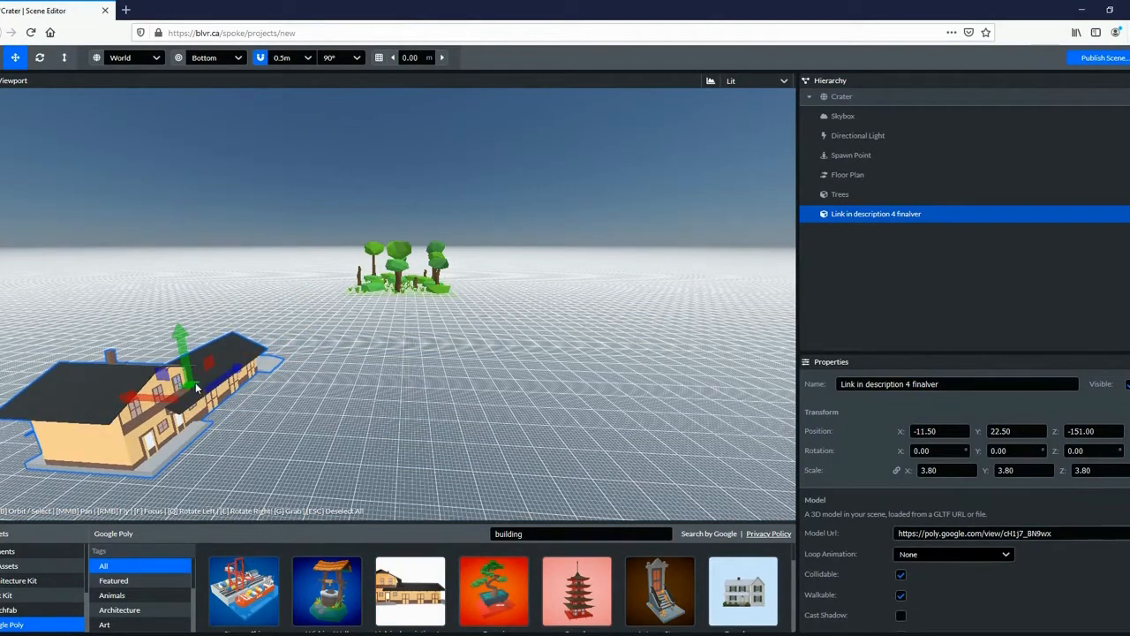
drag(194, 389, 342, 283)
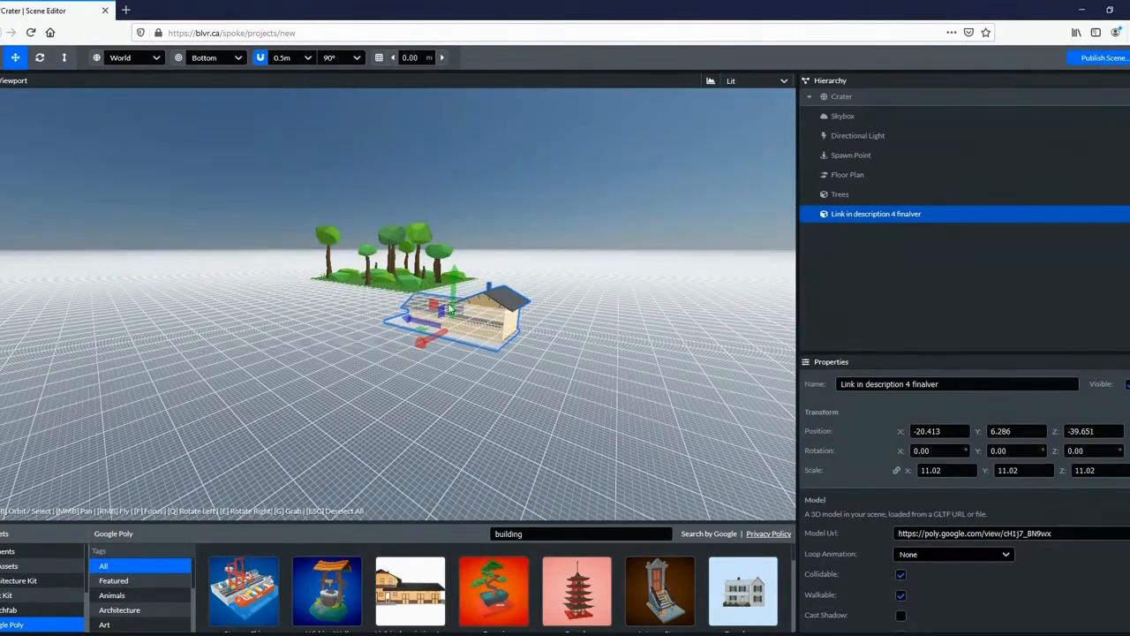
drag(450, 309, 314, 304)
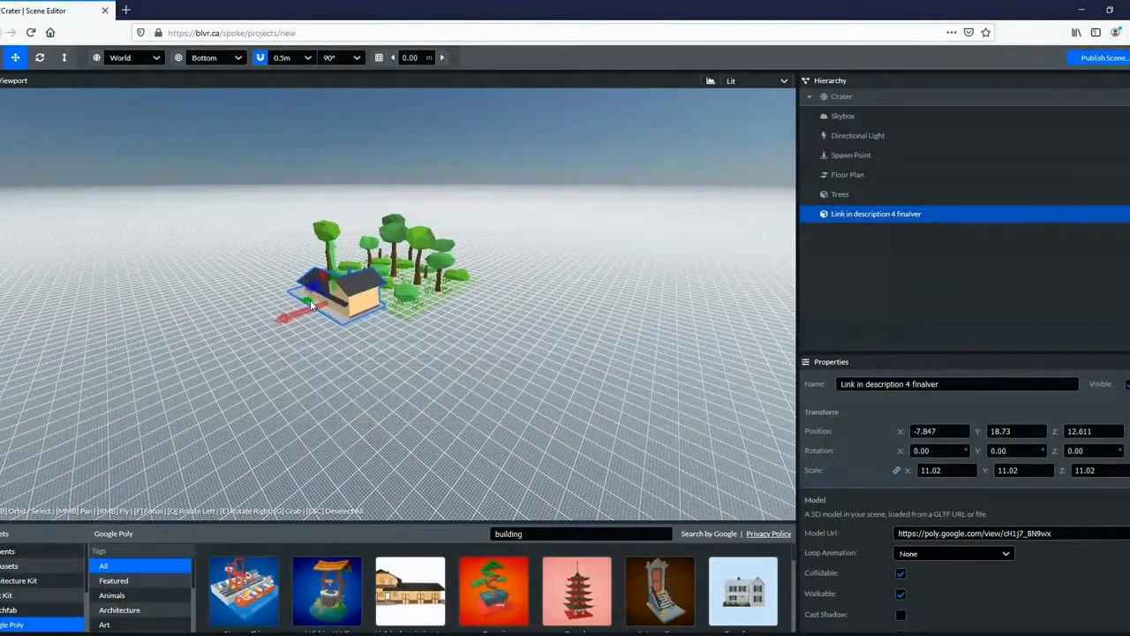
click(19, 581)
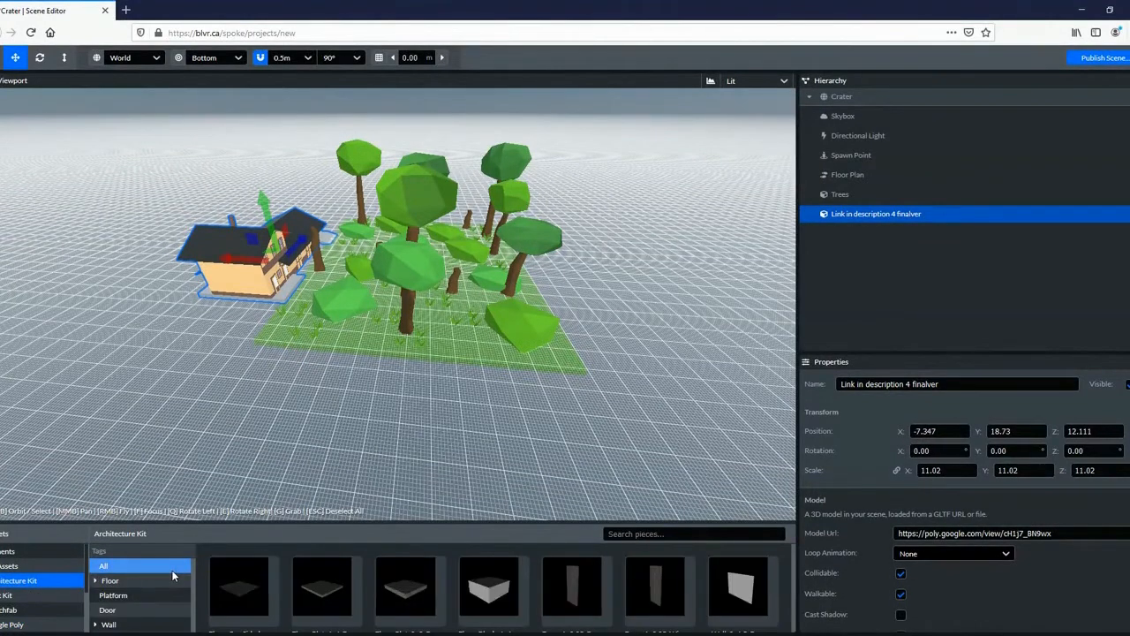
mouse_move(326, 589)
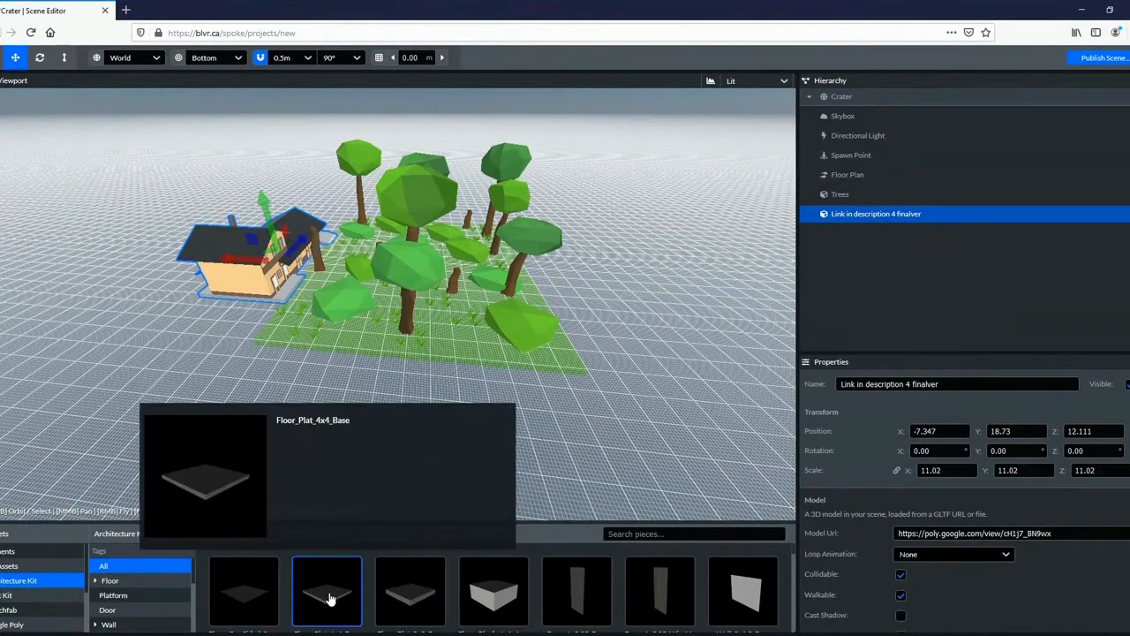
Add a Floor_Plat_4x4_Base floor plate and scale it to 100.
click(327, 590)
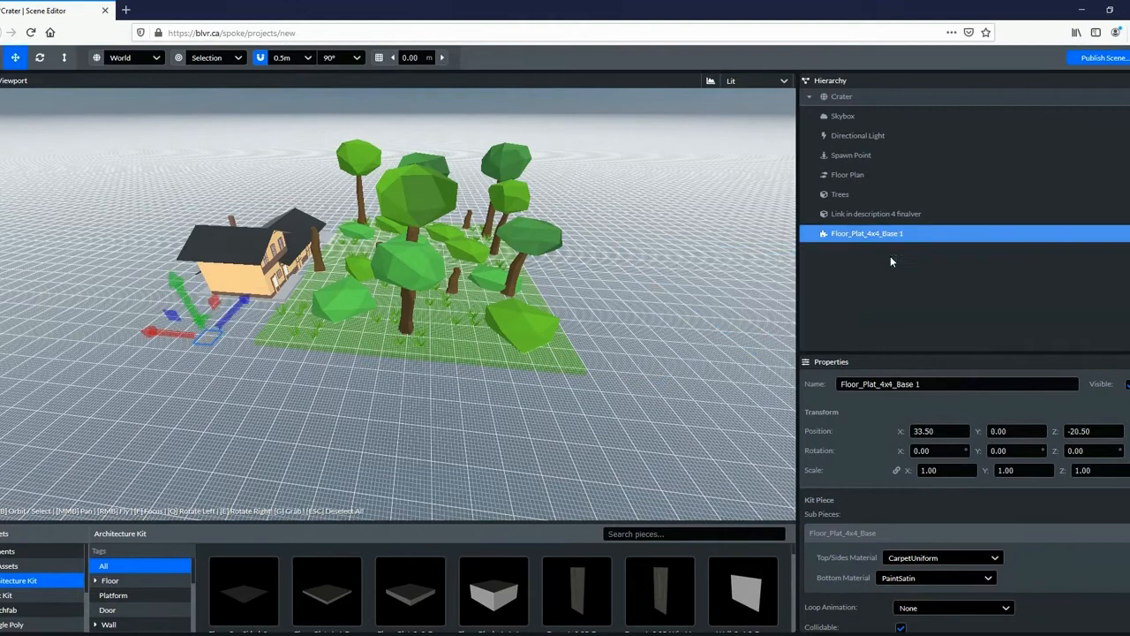
mouse_move(953, 447)
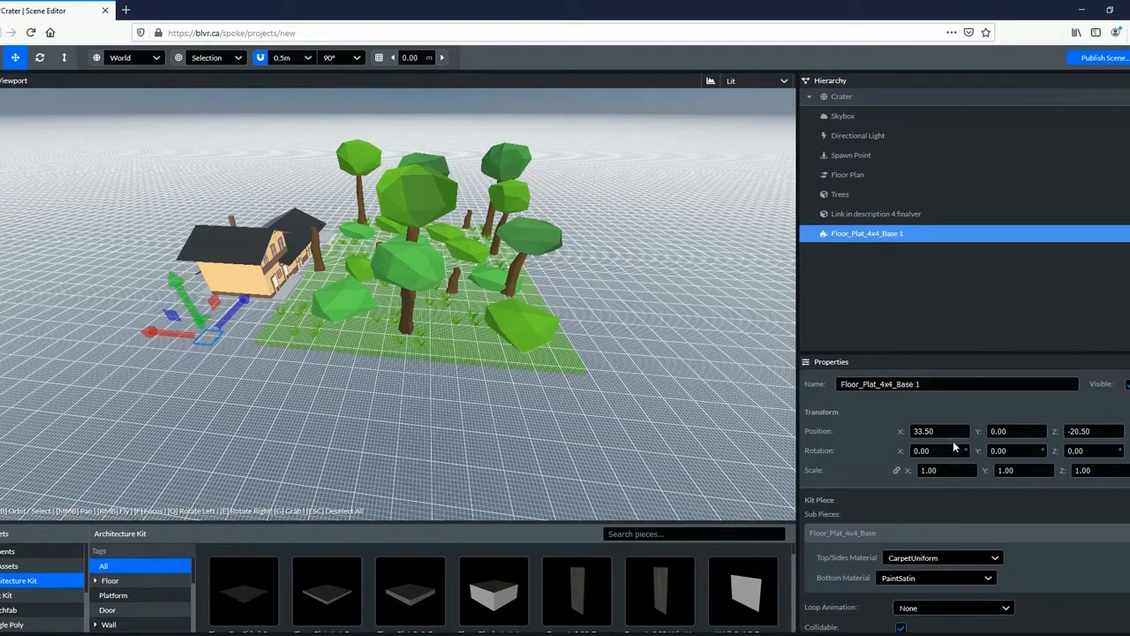
click(945, 469)
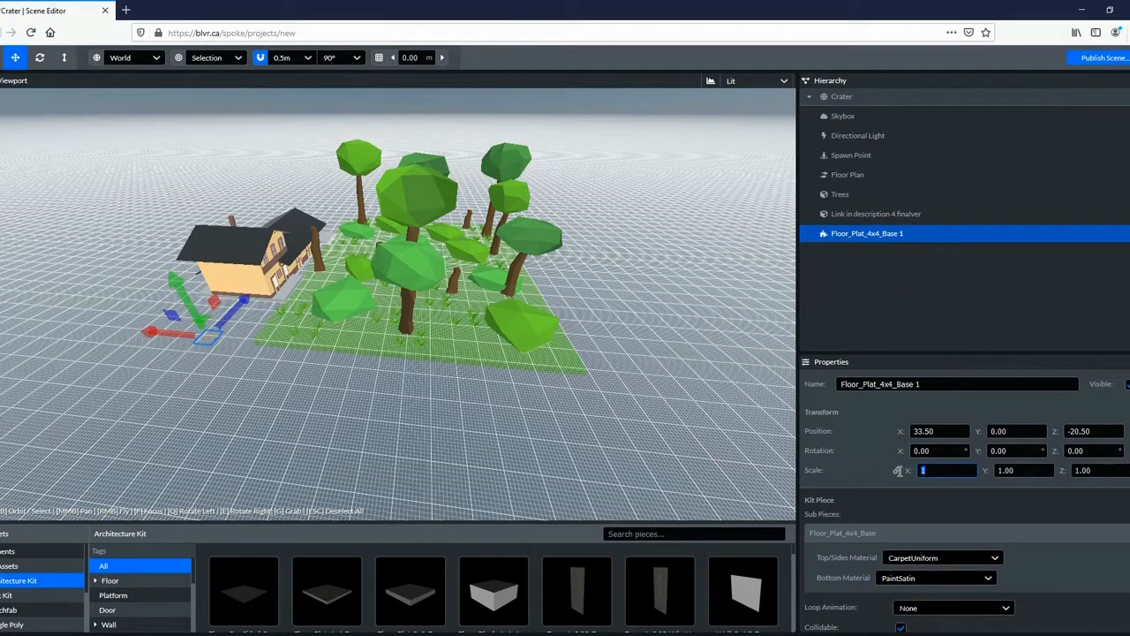
text(100.00)
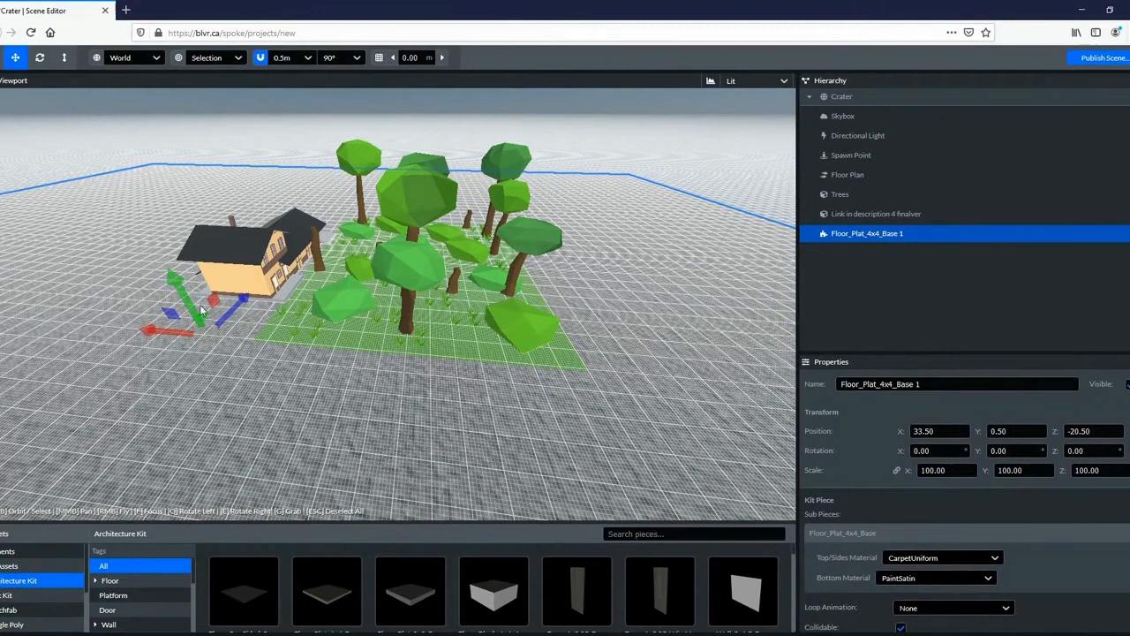
Lower the Trees to Y -1.5 and add the Farm, epicmaker0002 and Canal models.
click(839, 194)
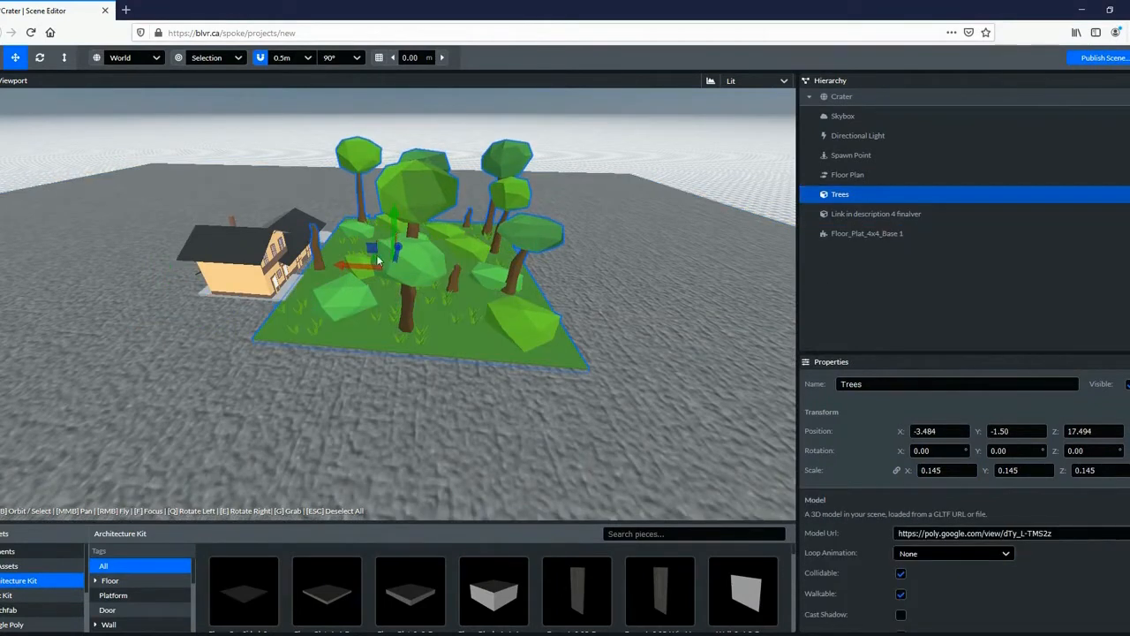
text(playground)
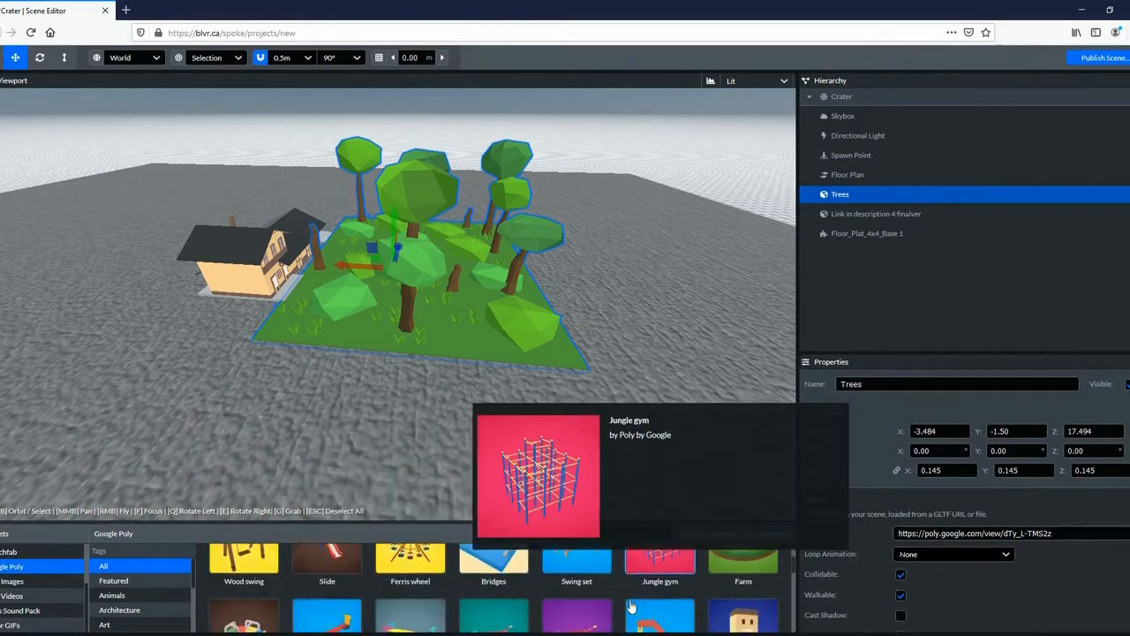
click(742, 560)
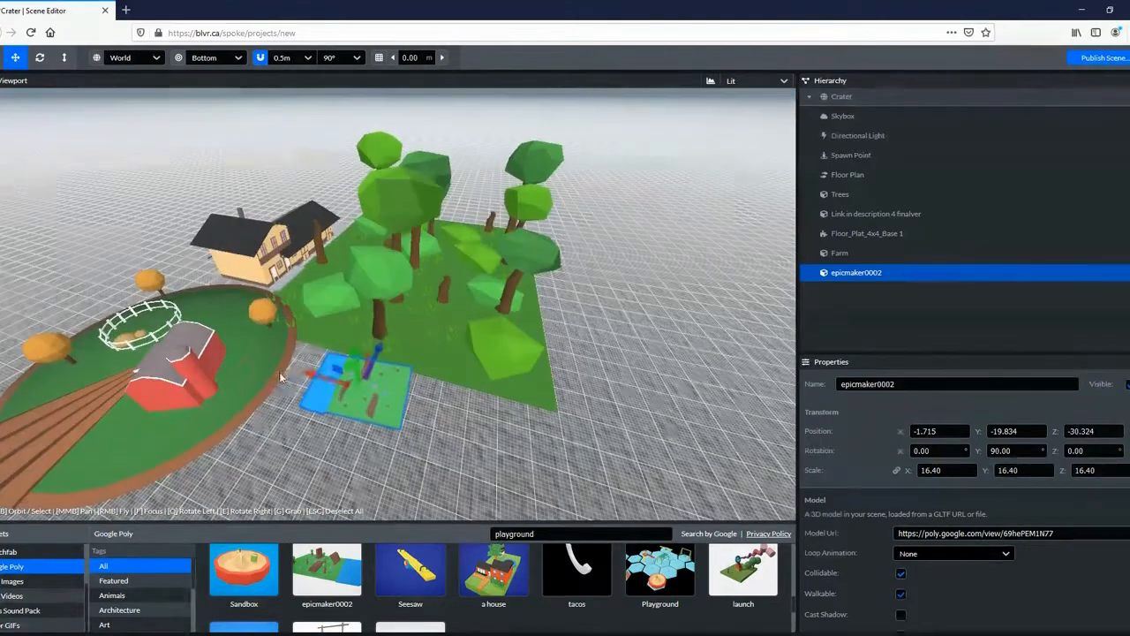
text(river)
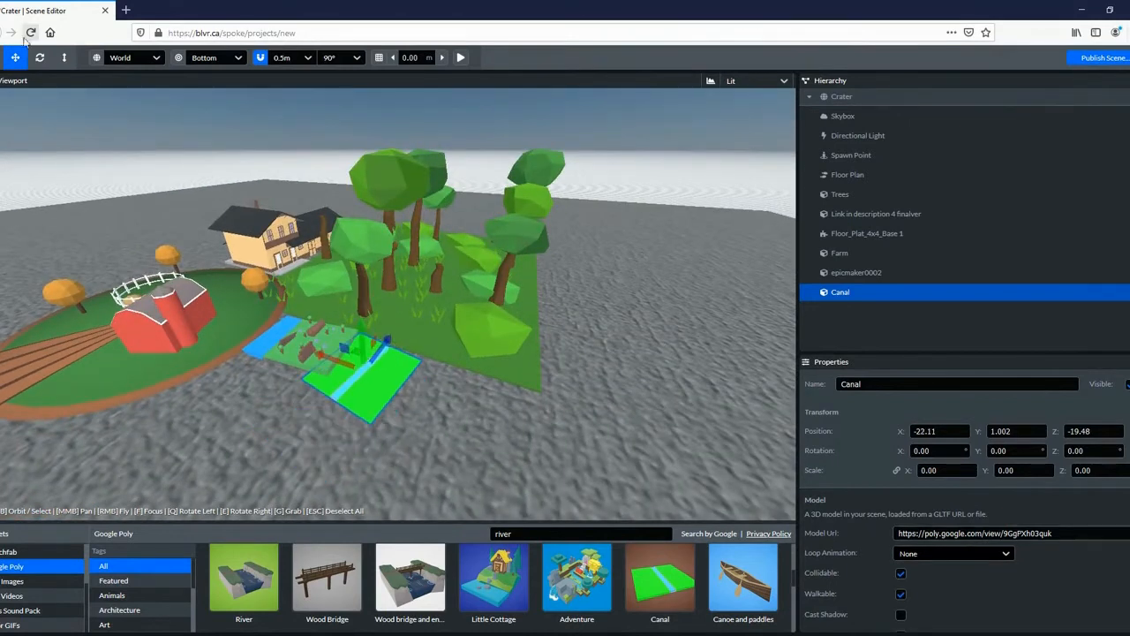
Move the Simple Water plane to X -14, Z -40.5.
click(40, 57)
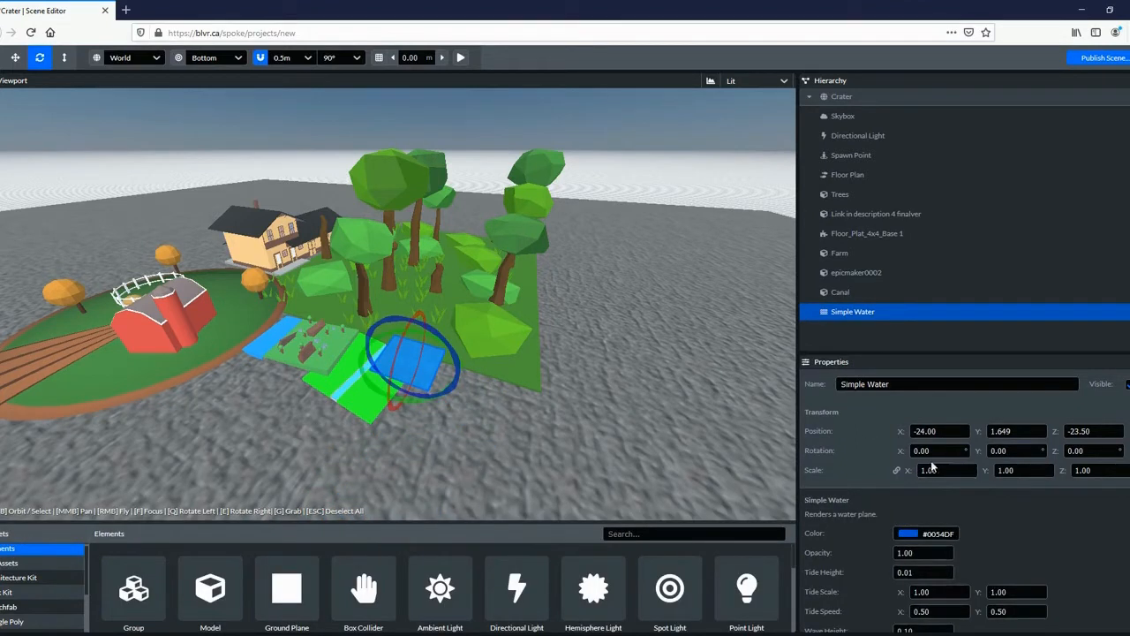
click(867, 233)
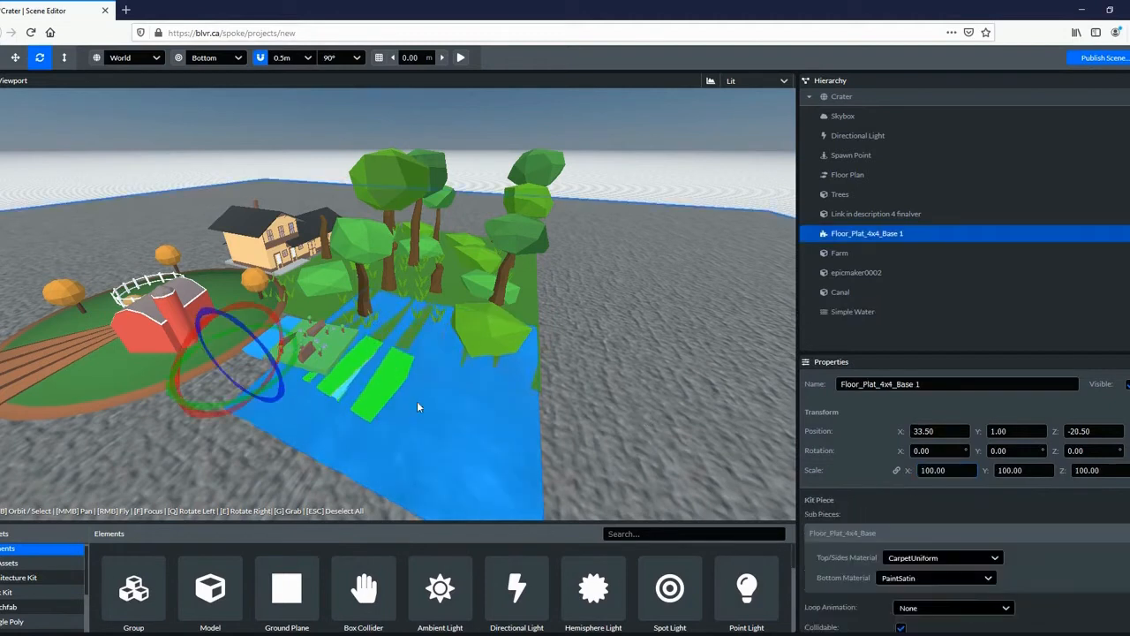
click(852, 311)
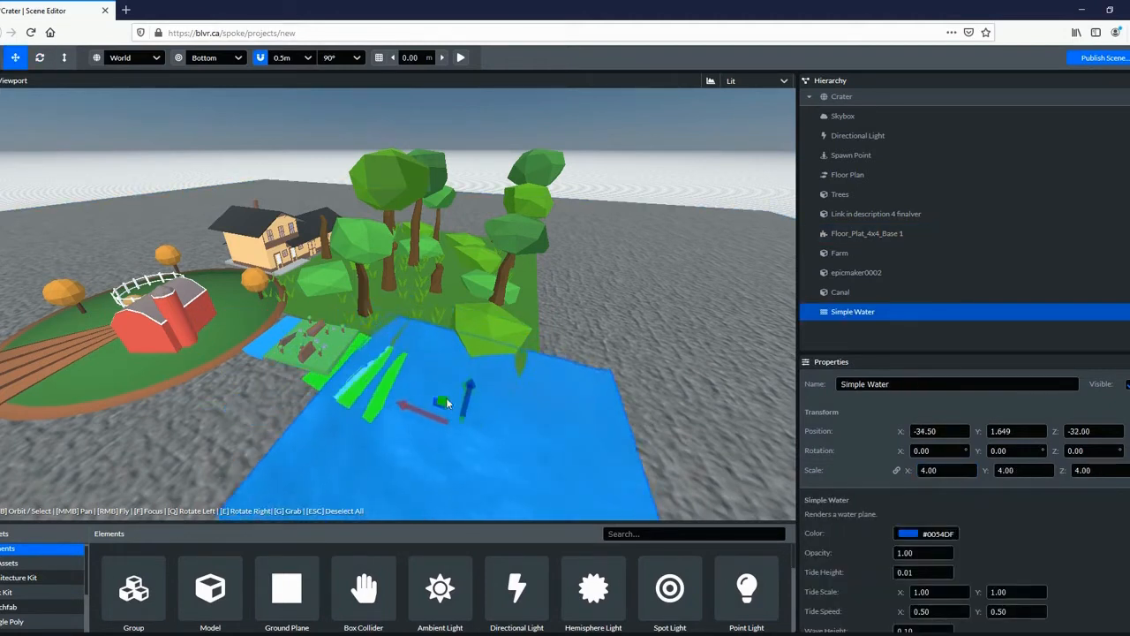
drag(441, 401, 415, 455)
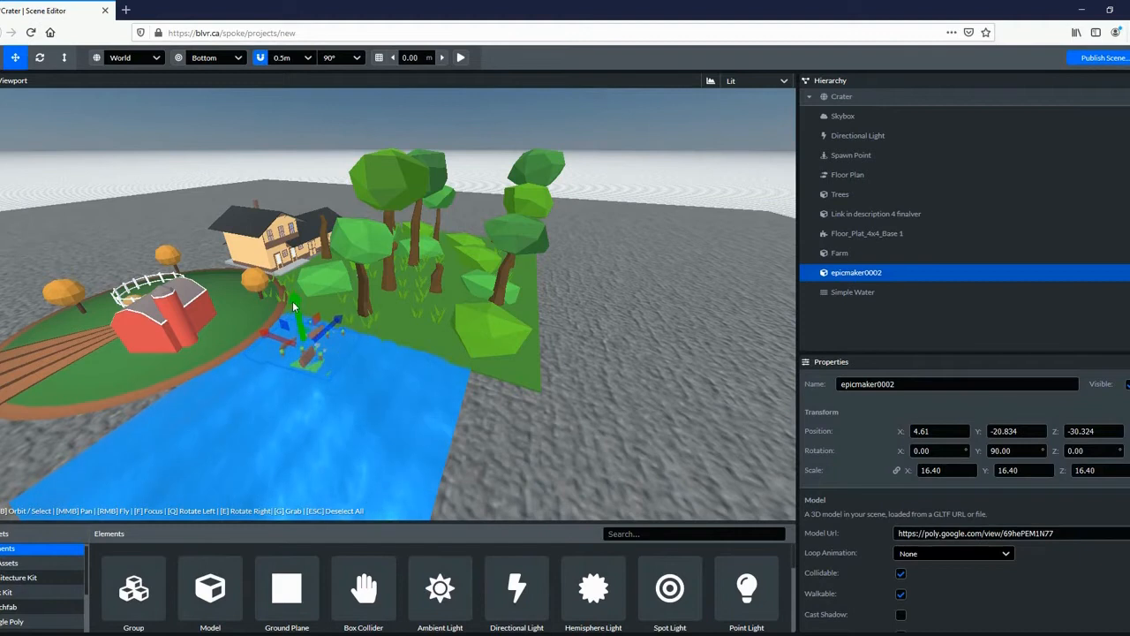
click(852, 291)
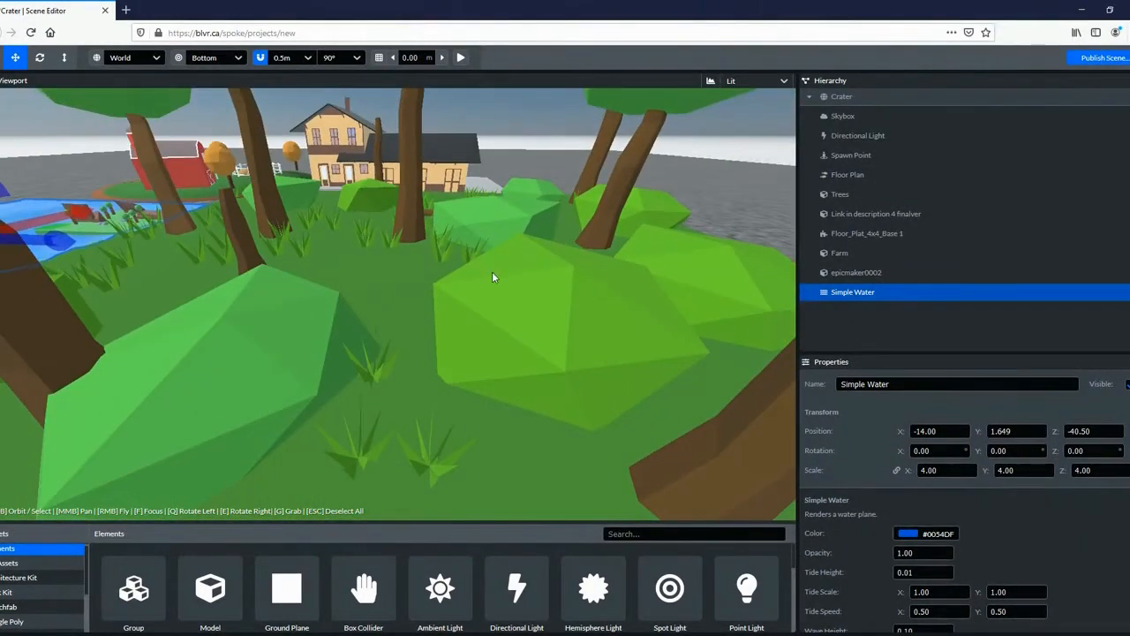
Regenerate the Floor Plan's walkable navigation mesh.
click(848, 174)
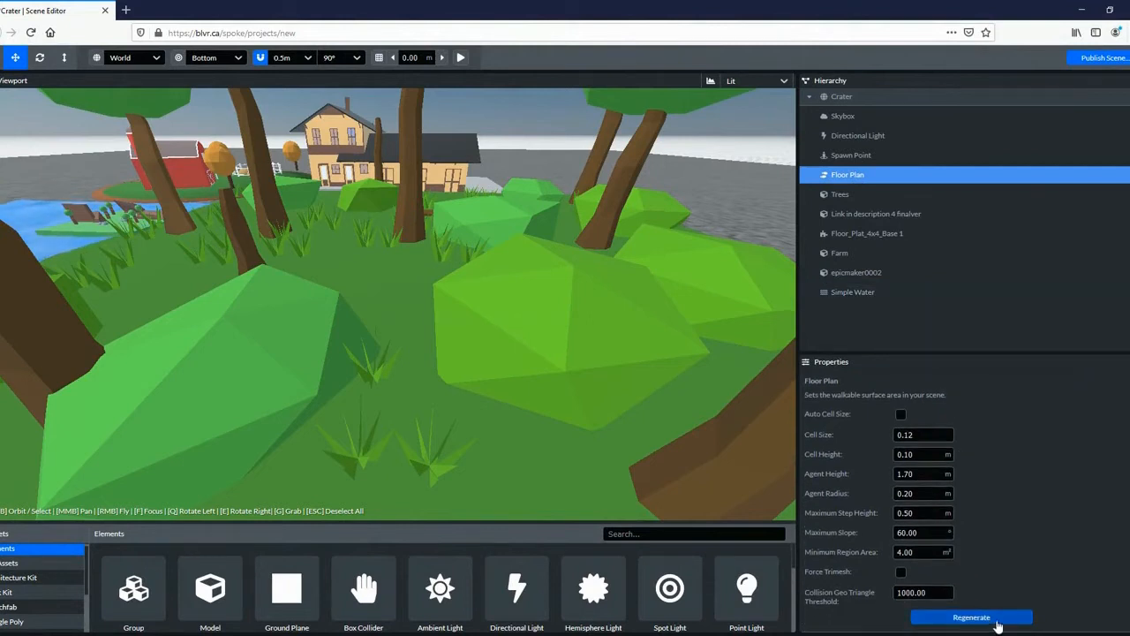
click(971, 617)
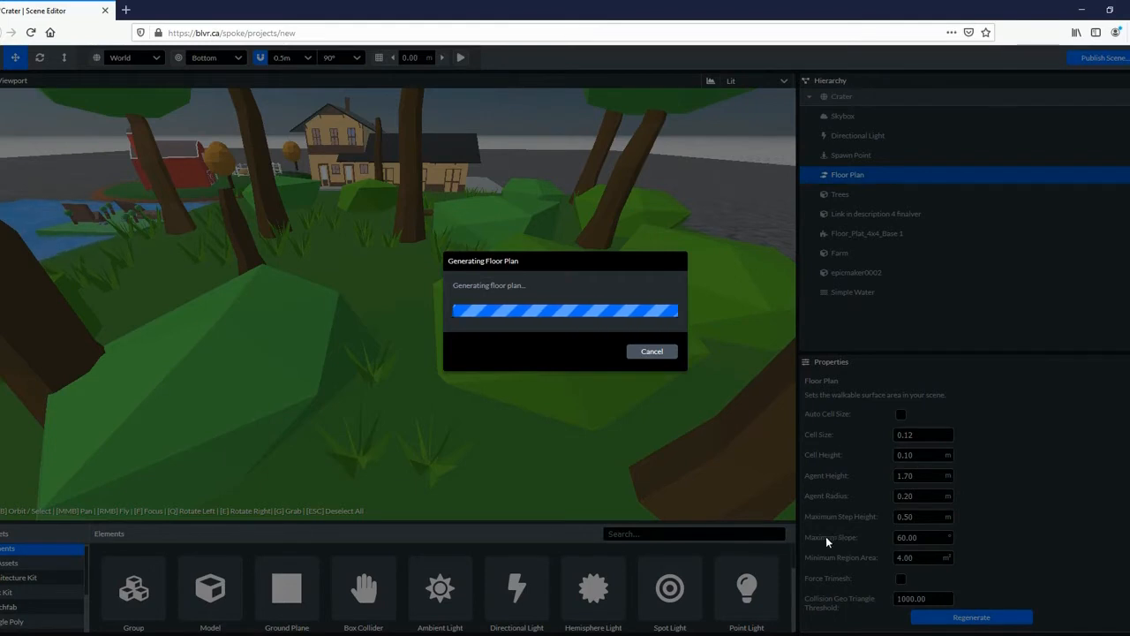
mouse_move(867, 560)
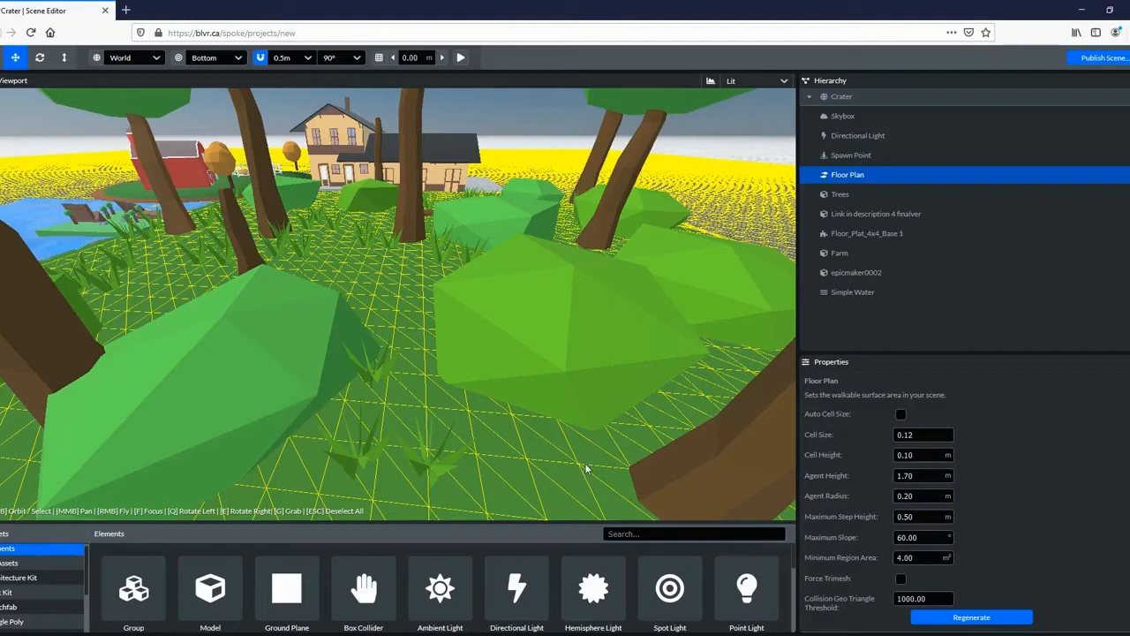
mouse_move(558, 474)
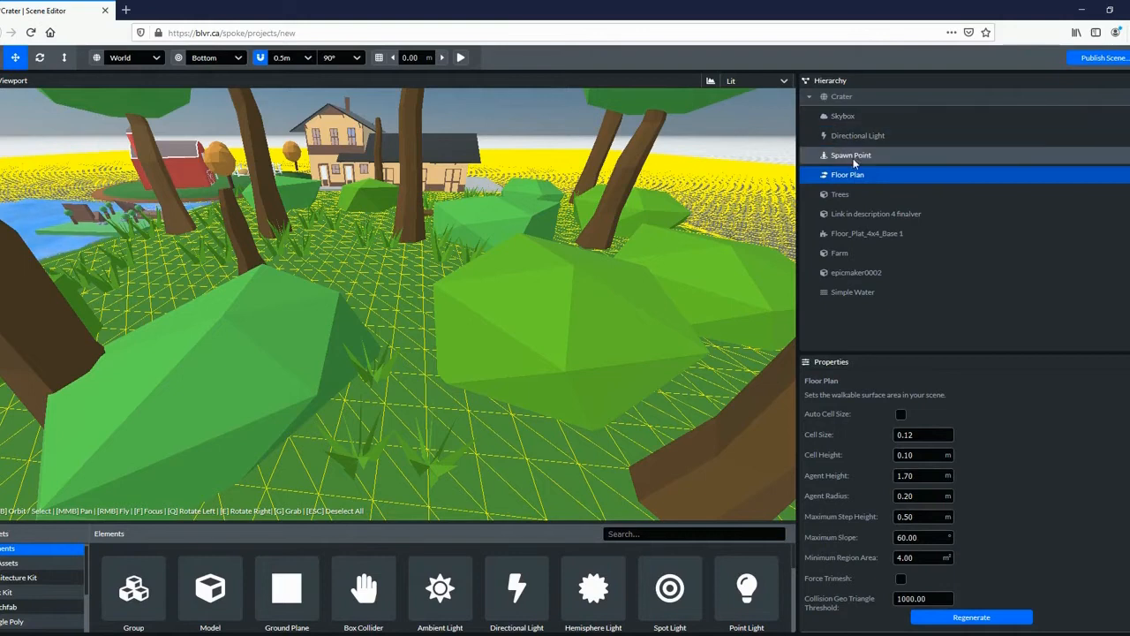
mouse_move(860, 159)
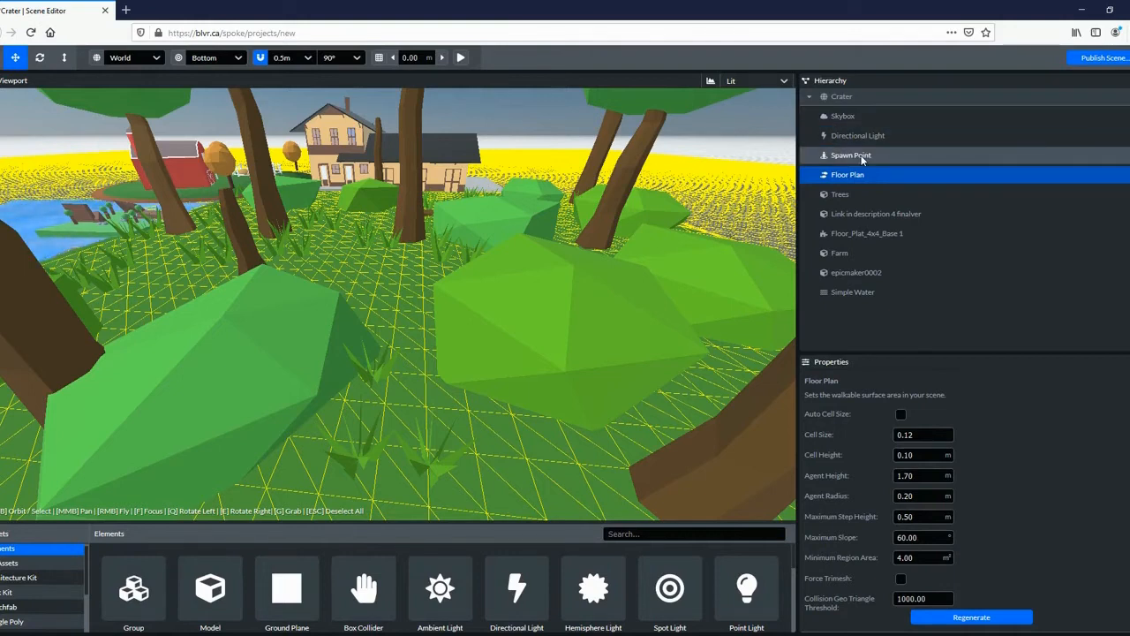
Move the Spawn Point to 2, 1, 3.07 and scale it up to 3.10.
click(851, 154)
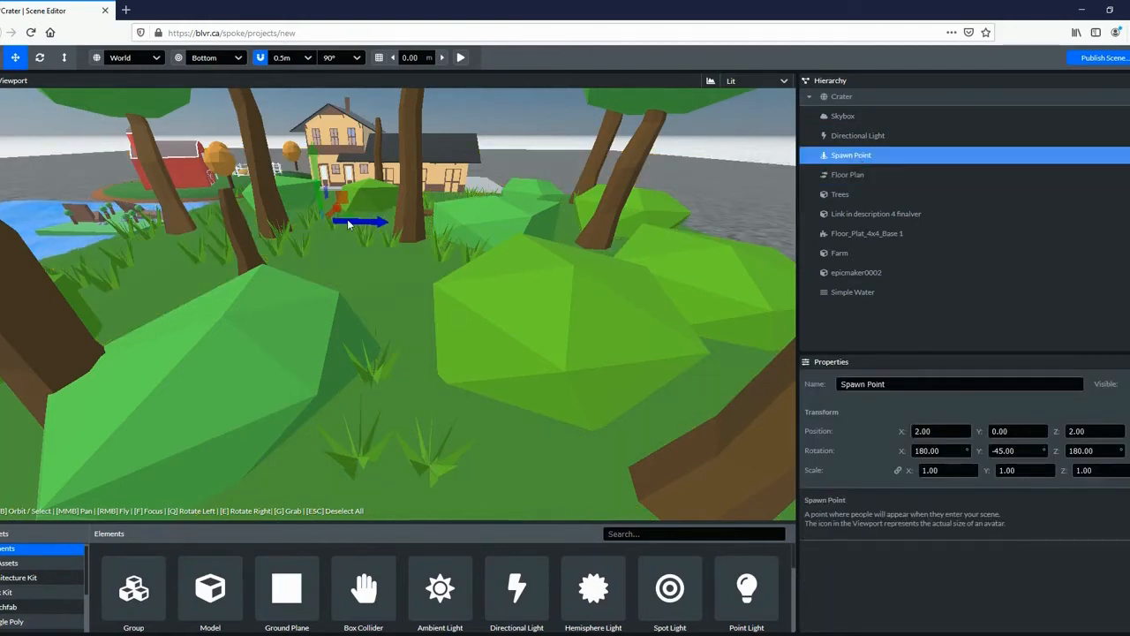
drag(362, 222, 327, 199)
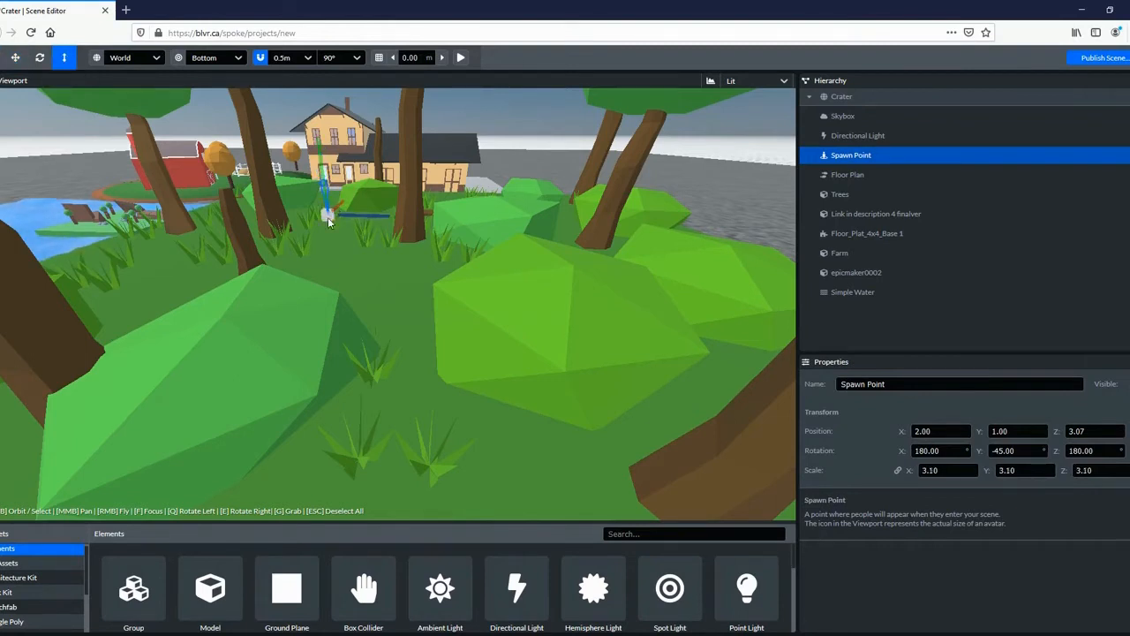
click(840, 194)
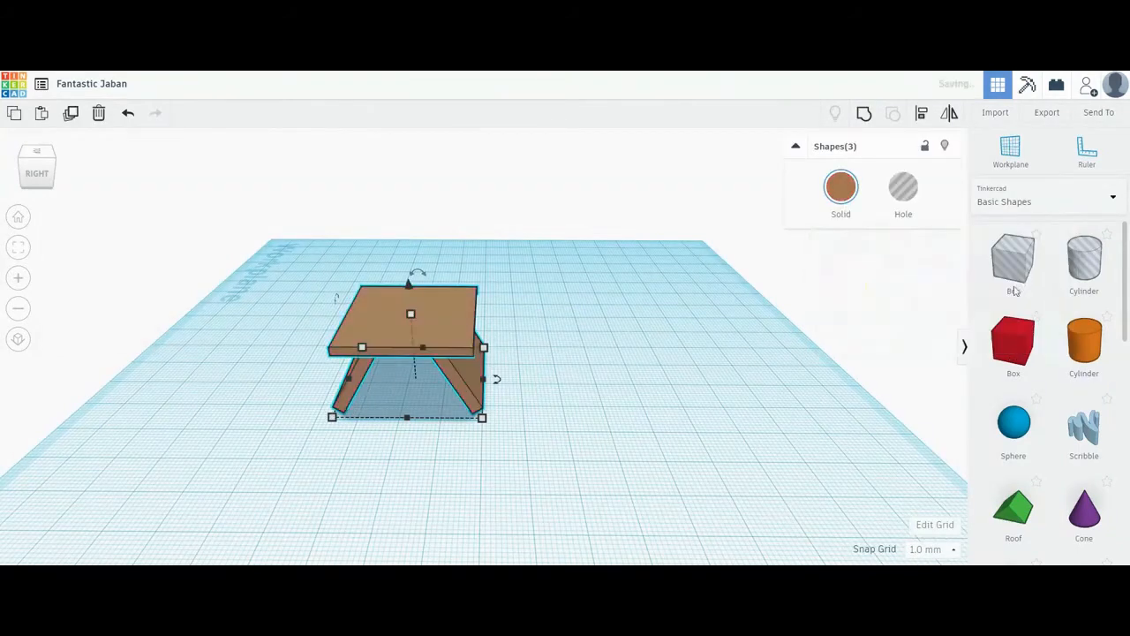
Retitle the Tinkercad design 'Picnic Table' and export it.
click(91, 83)
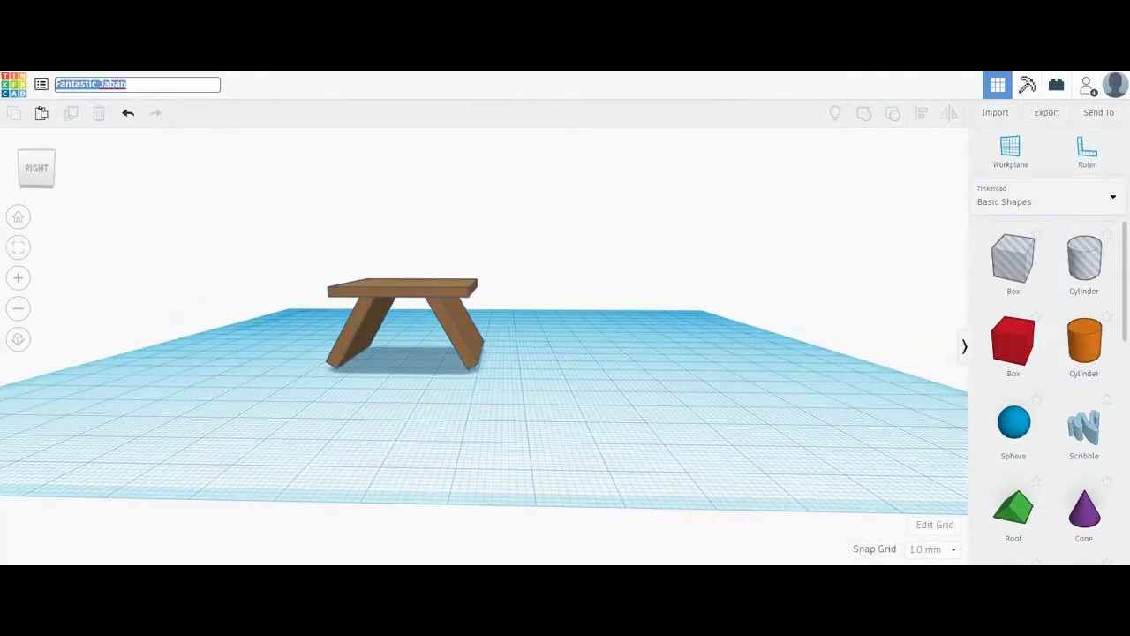
text(Picnic Table)
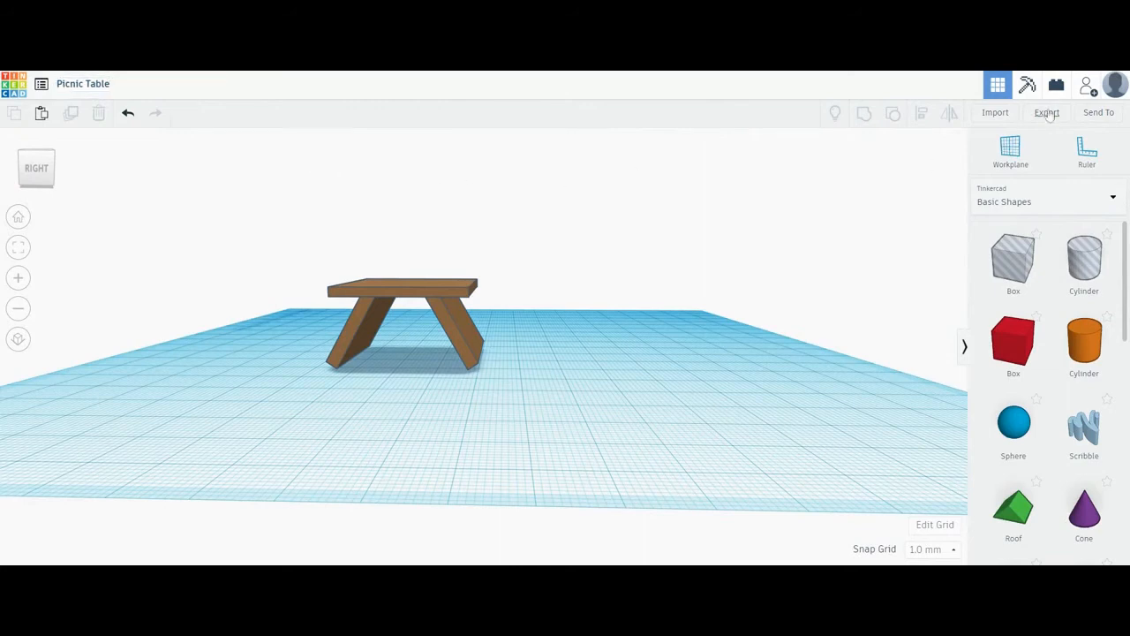
click(1046, 112)
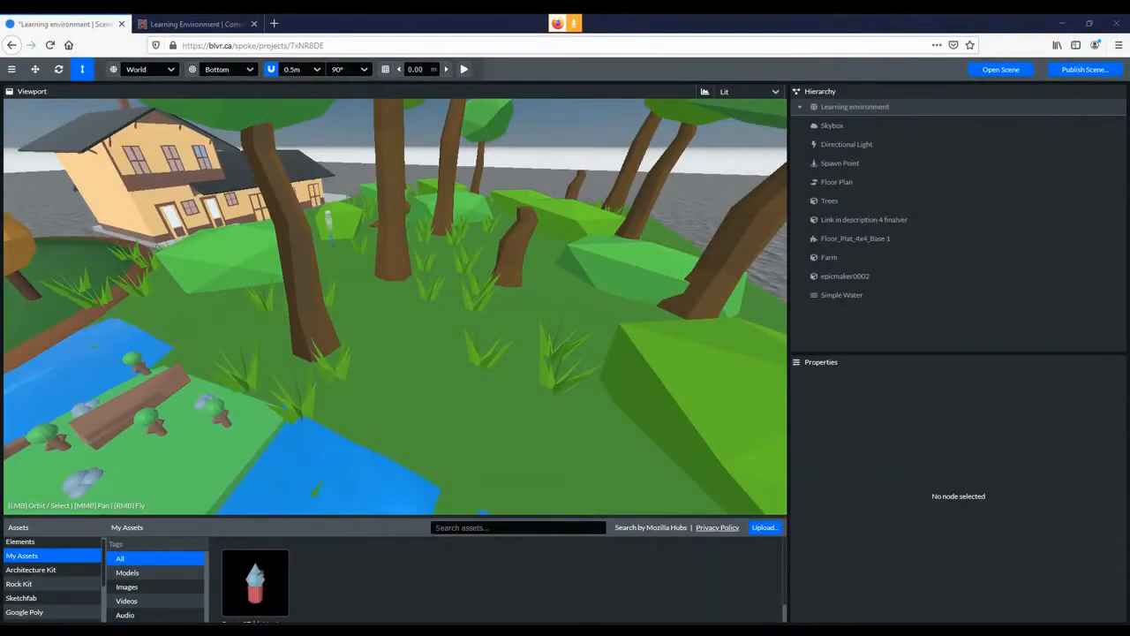
Add the picnic table model to the scene and duplicate it into a second table.
click(763, 527)
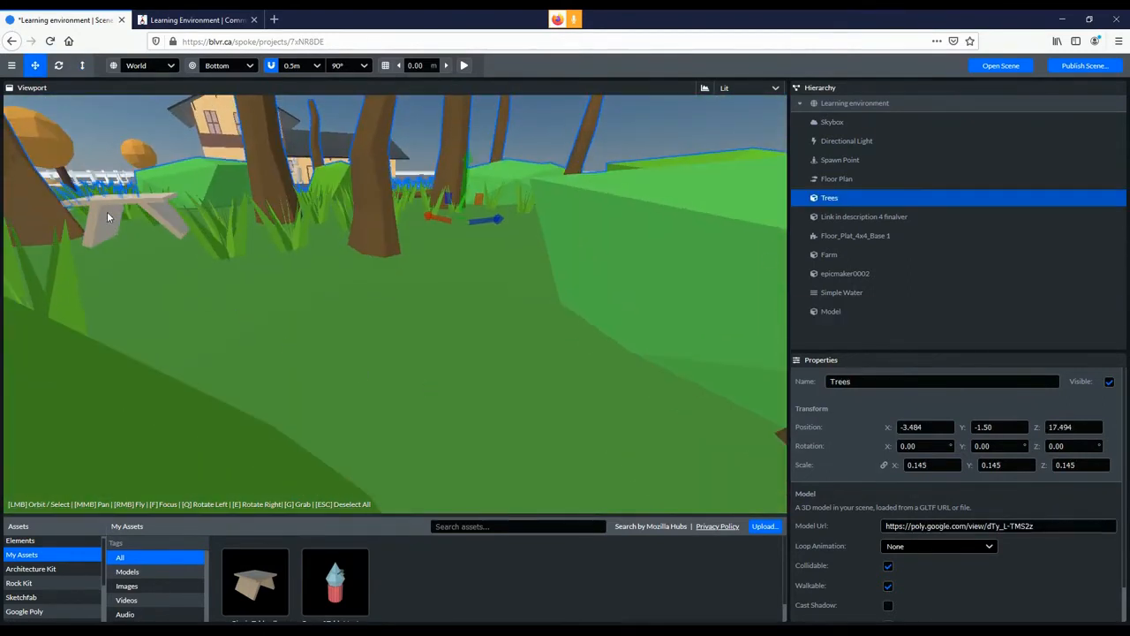
right_click(831, 311)
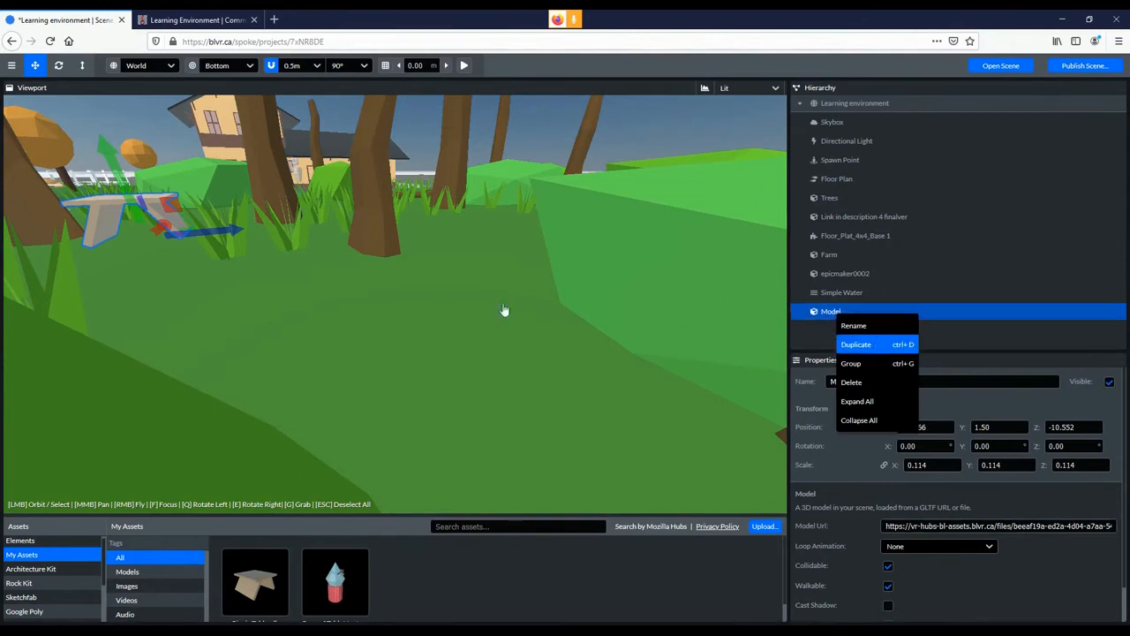
click(855, 344)
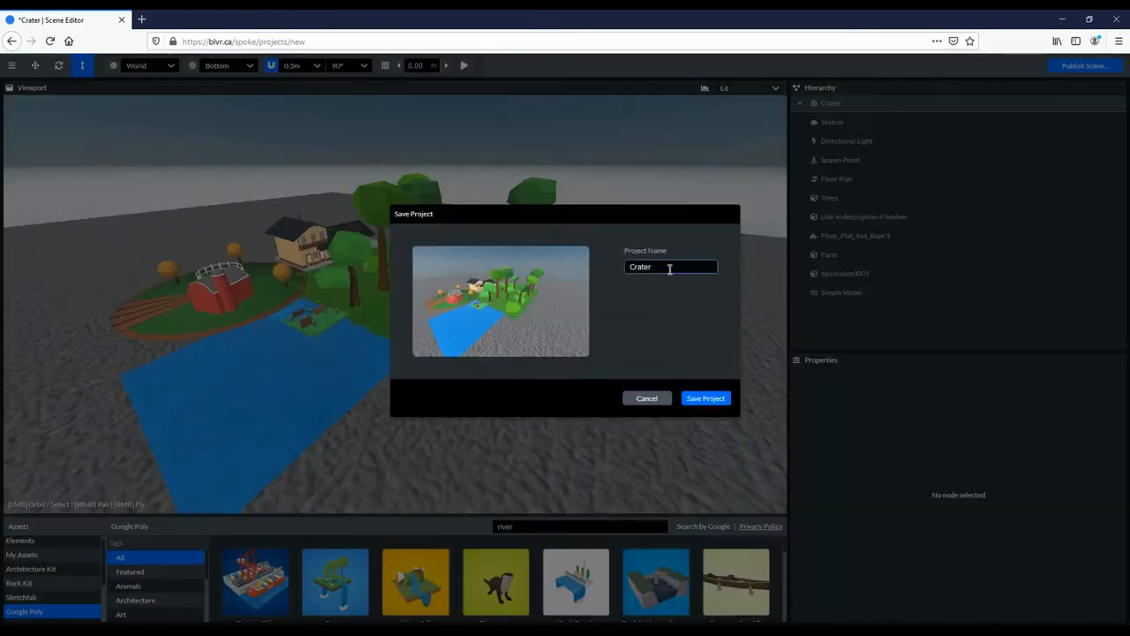
Rename the project to 'Learning environment' and save it.
triple_click(670, 267)
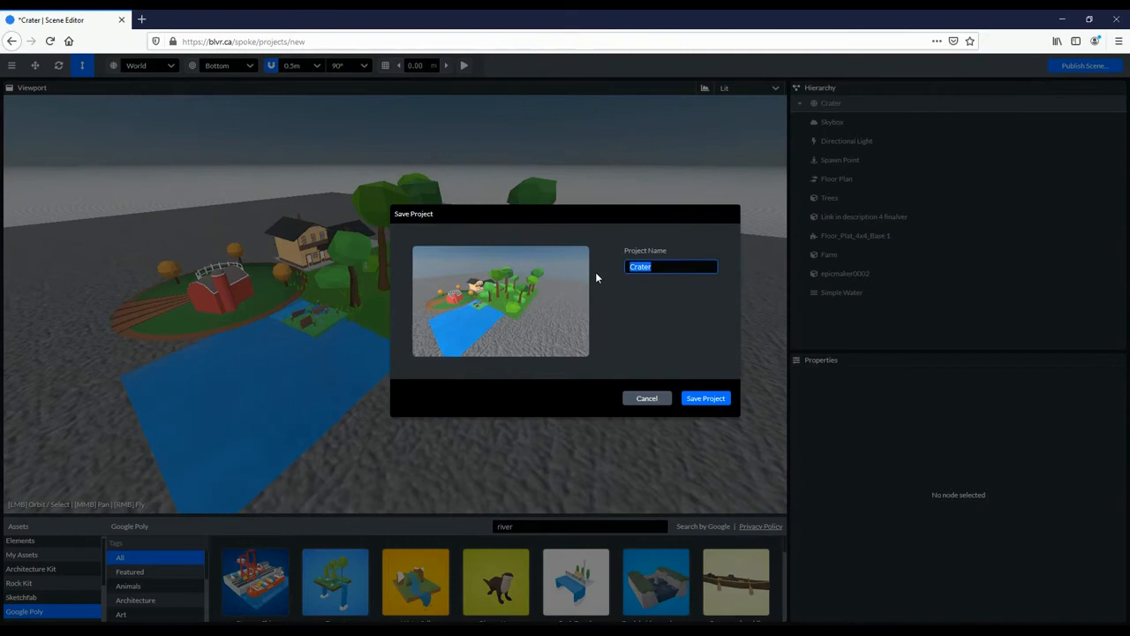
text(Learning envir)
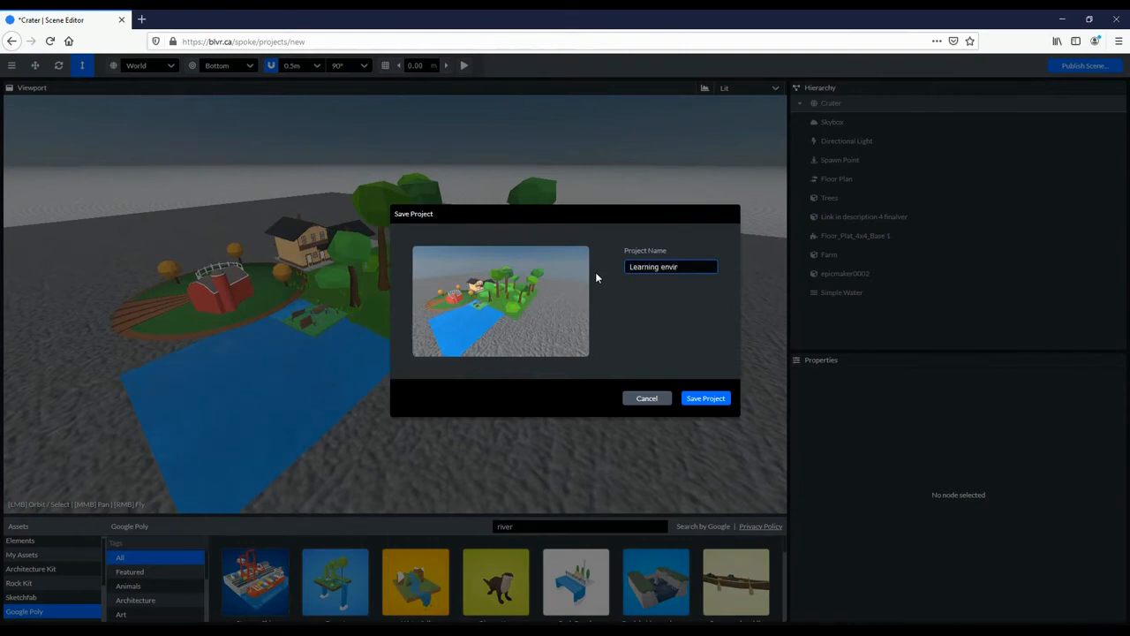
click(705, 397)
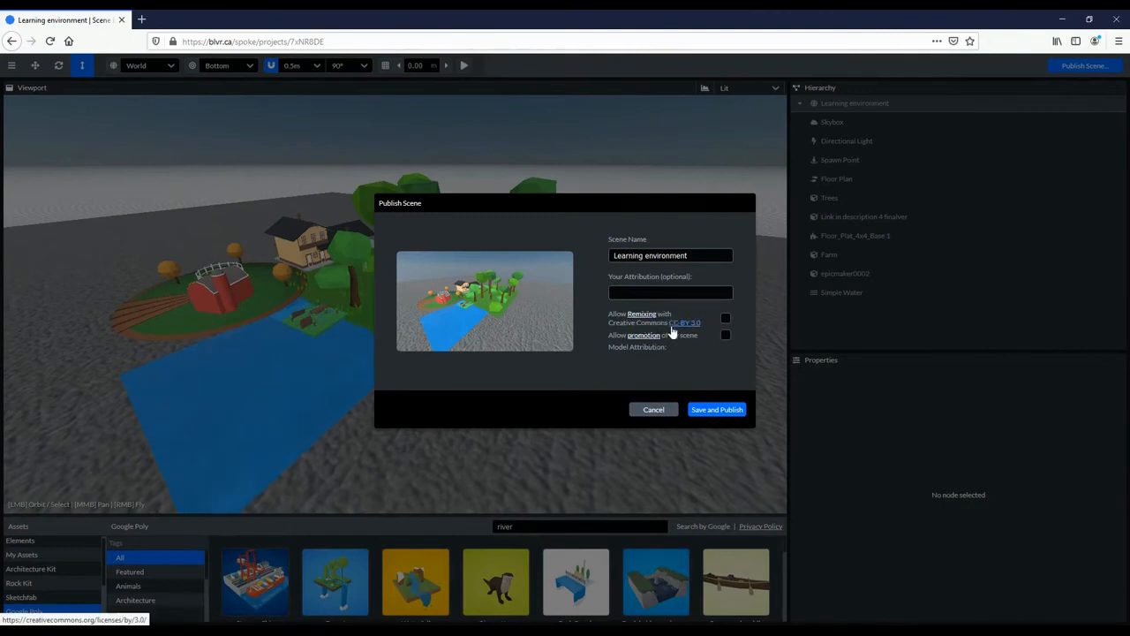
Publish the Learning environment scene past the performance check and view its scene page.
click(716, 409)
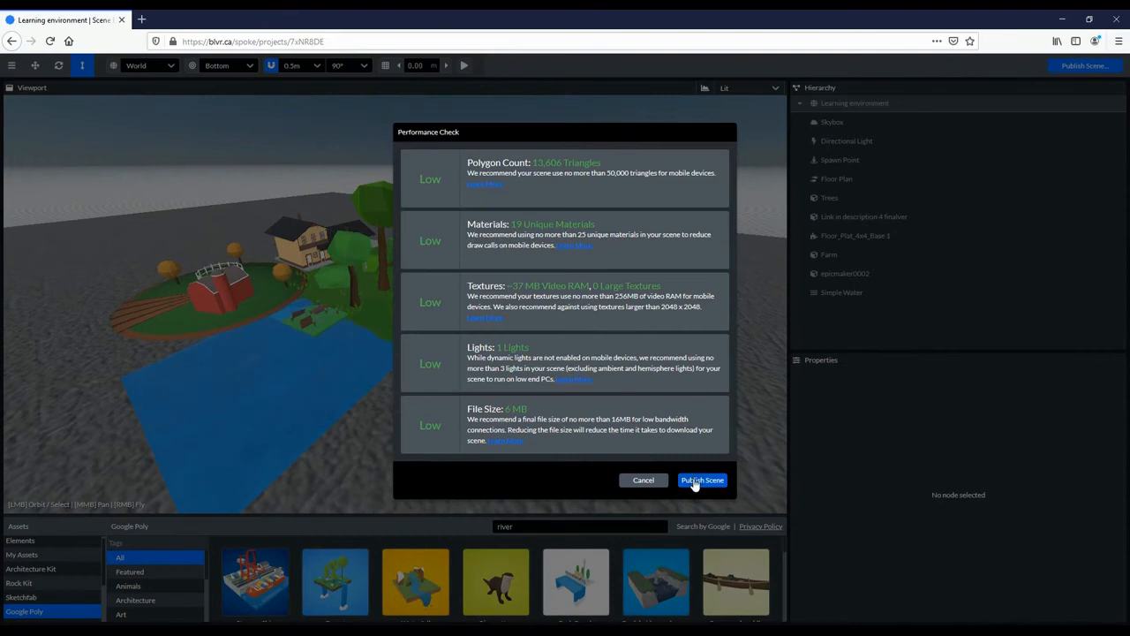
click(702, 479)
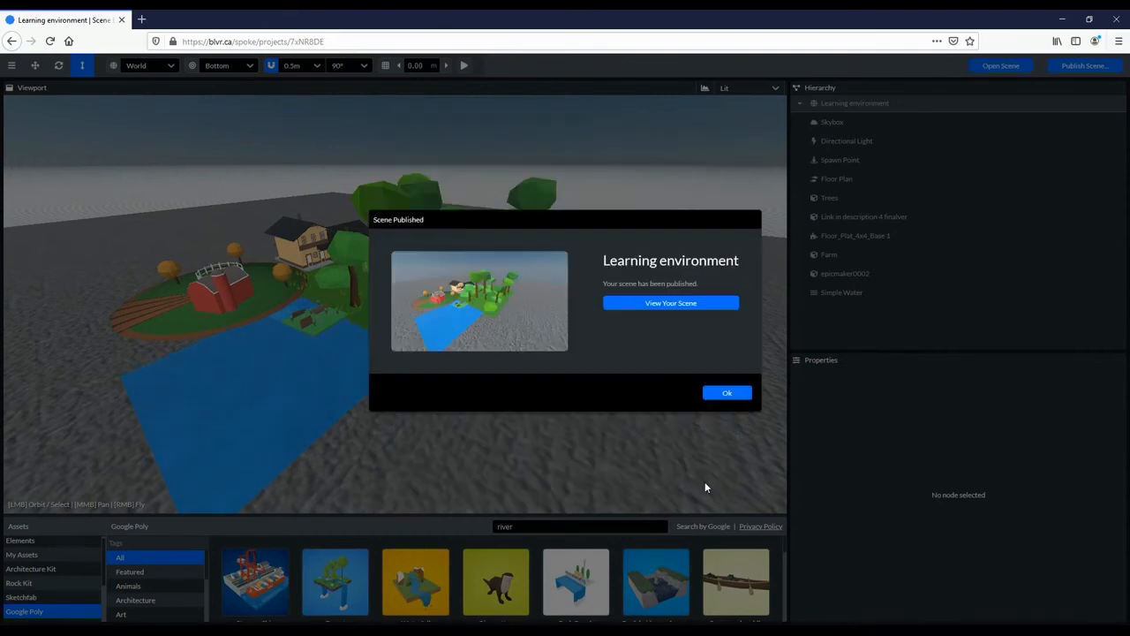
click(670, 303)
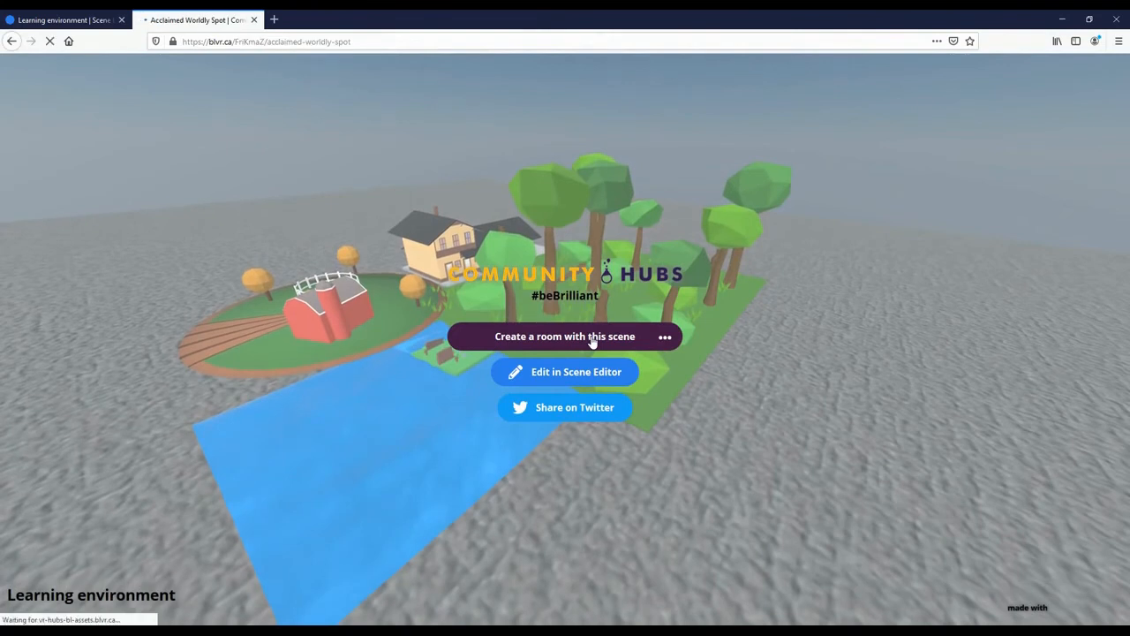
Create and enter the Learning Environment room from the scene, then browse avatars.
click(565, 335)
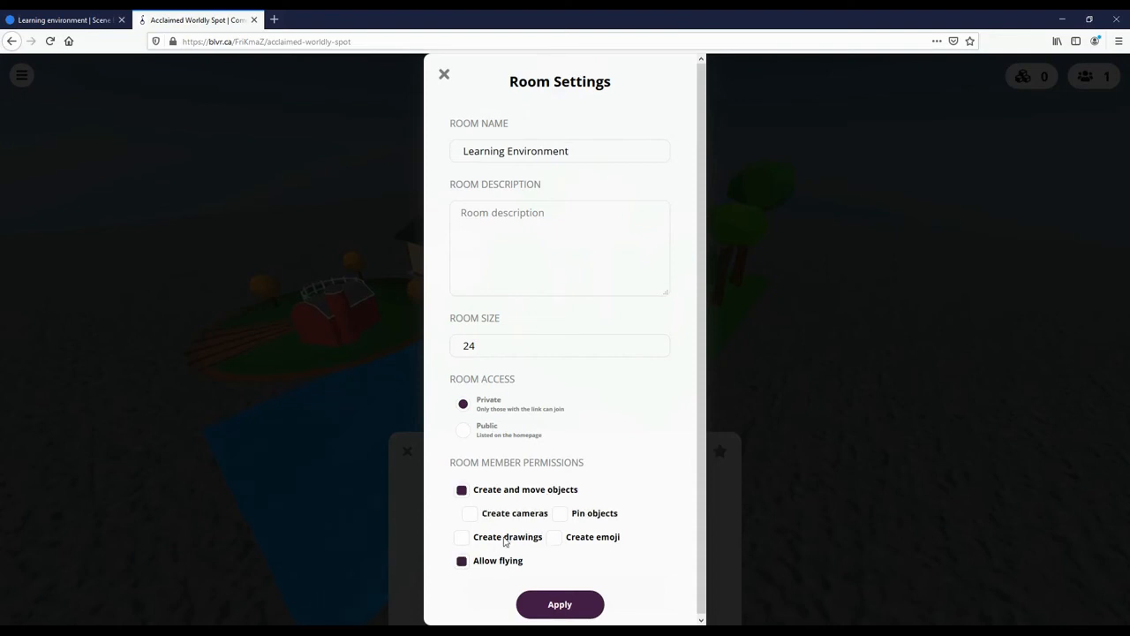
click(444, 73)
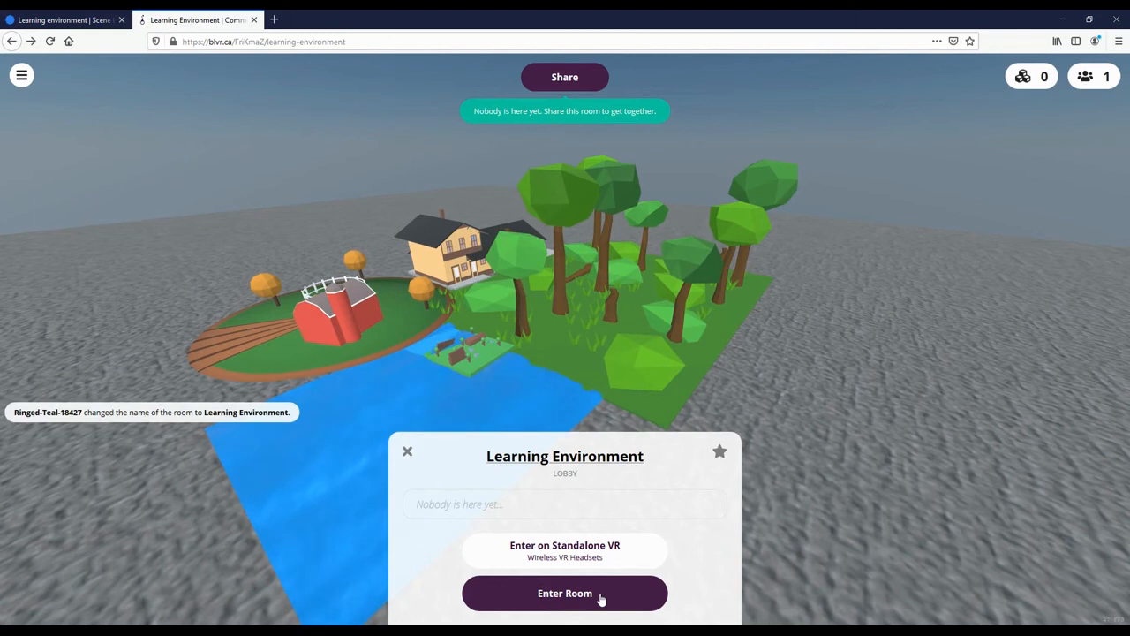
click(564, 592)
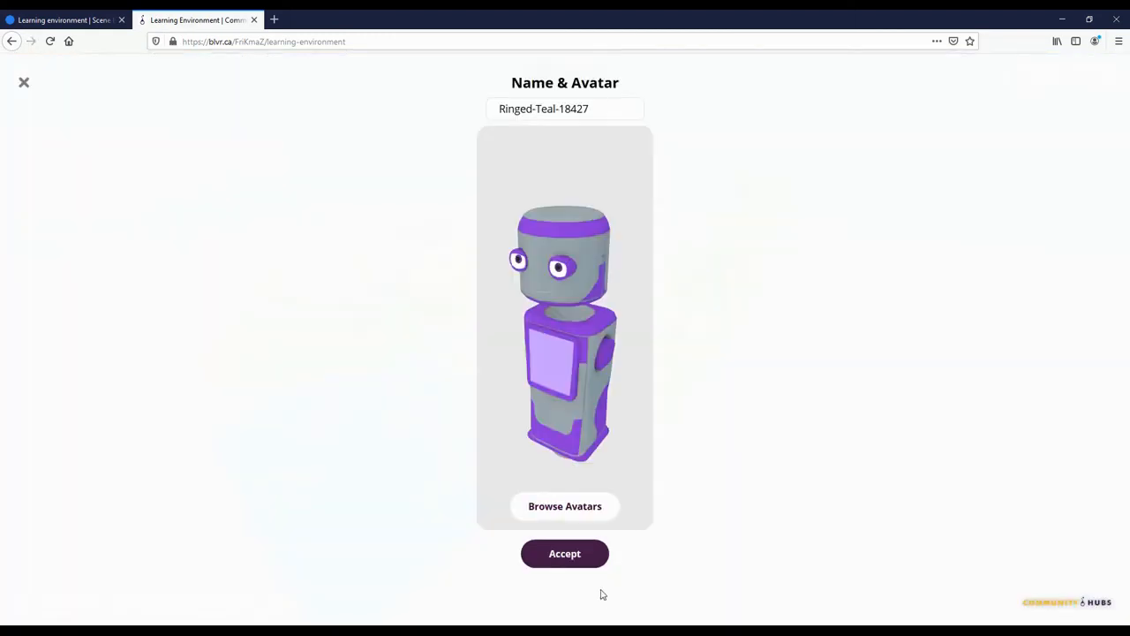
click(564, 506)
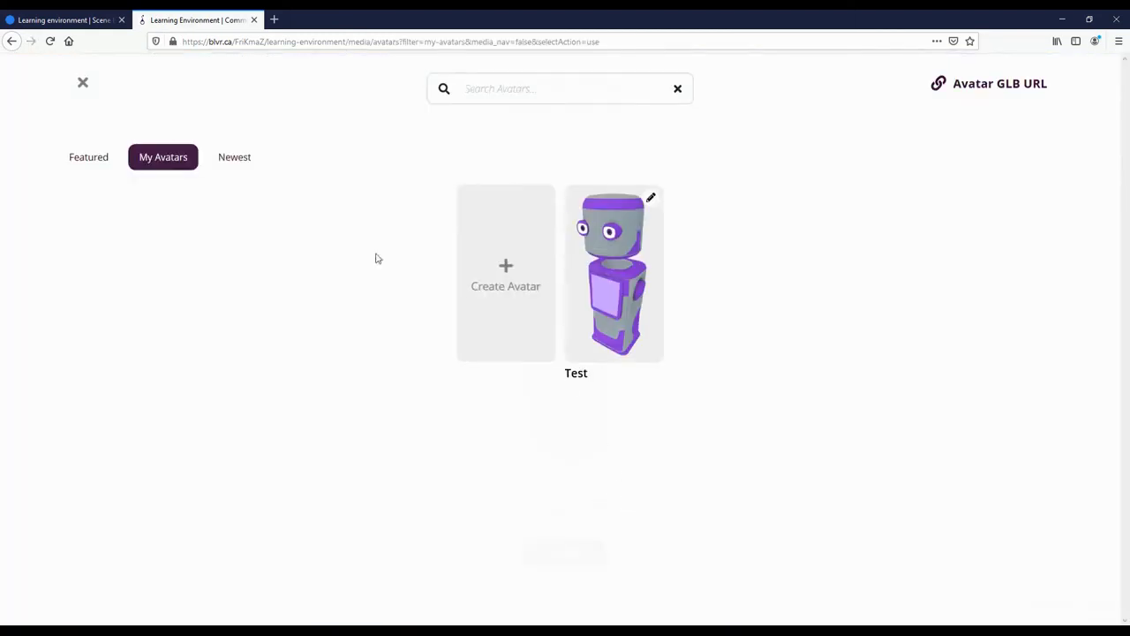